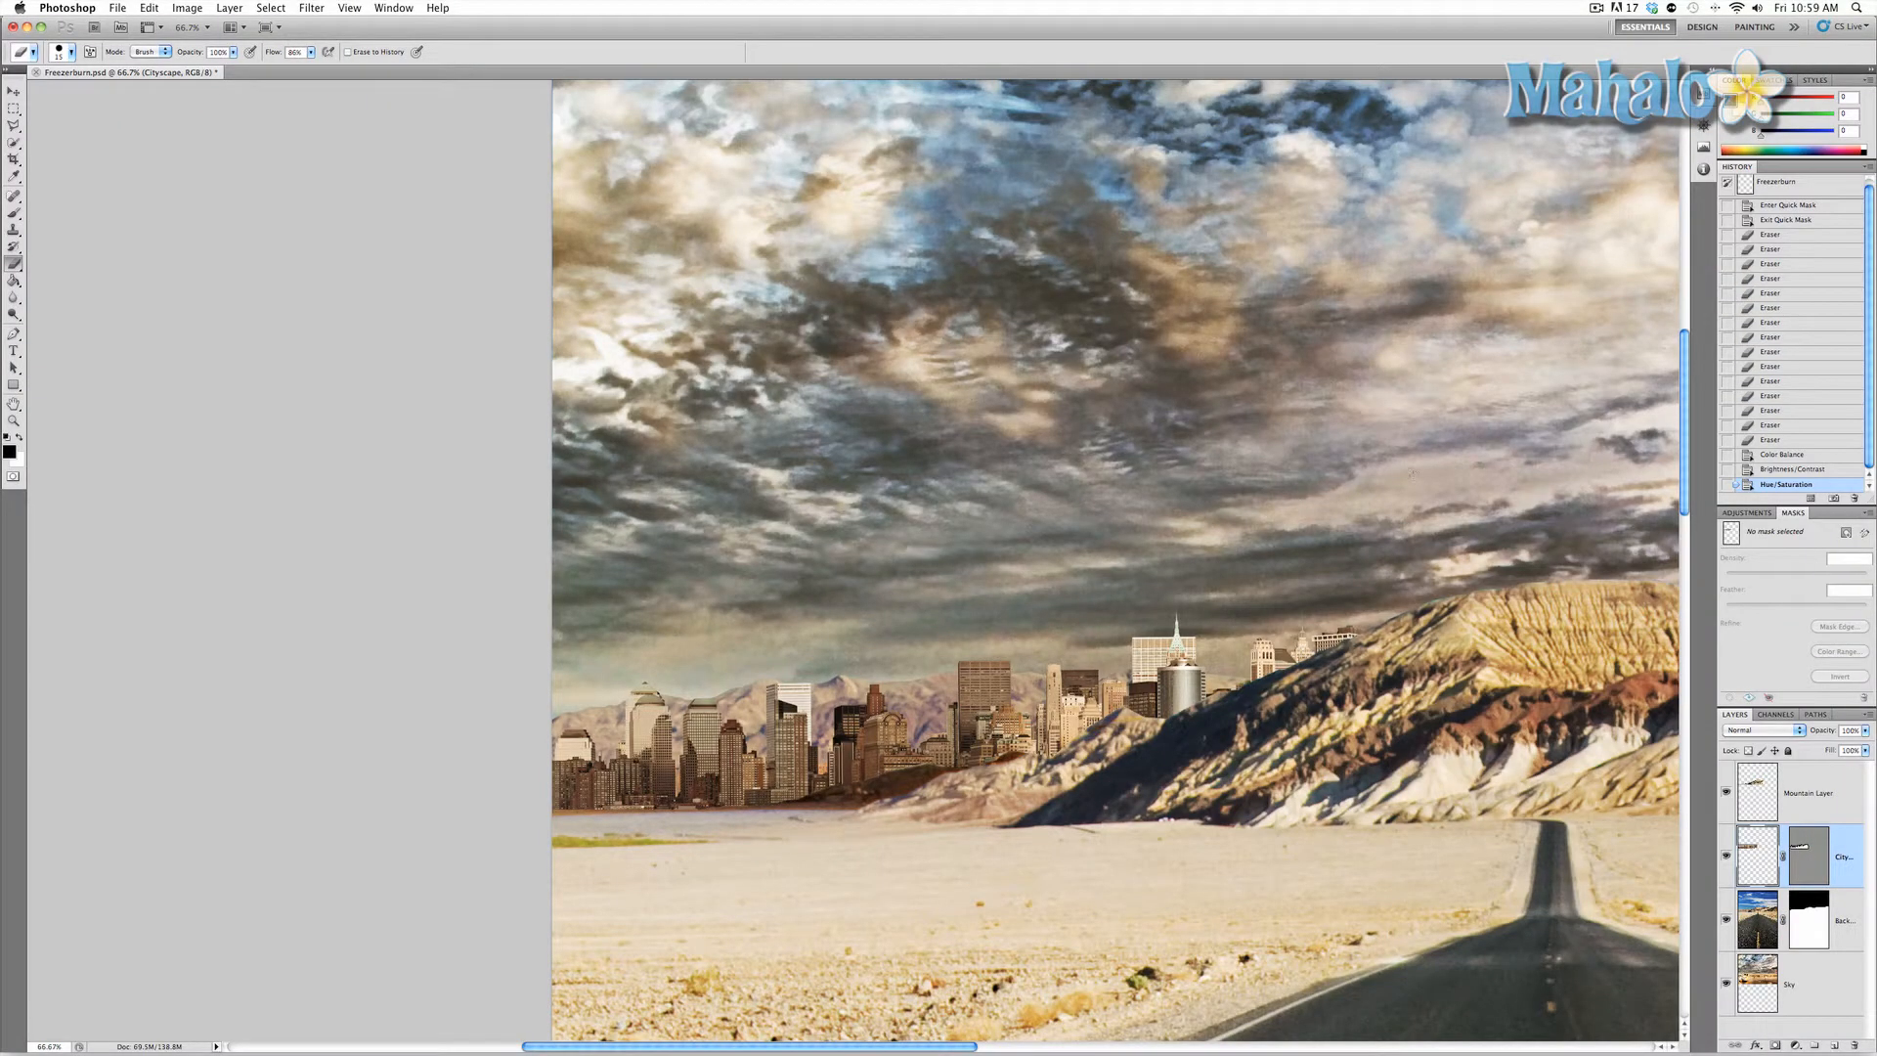
# Step: Browse the Filter menu toward the Noise filters
pyautogui.click(311, 8)
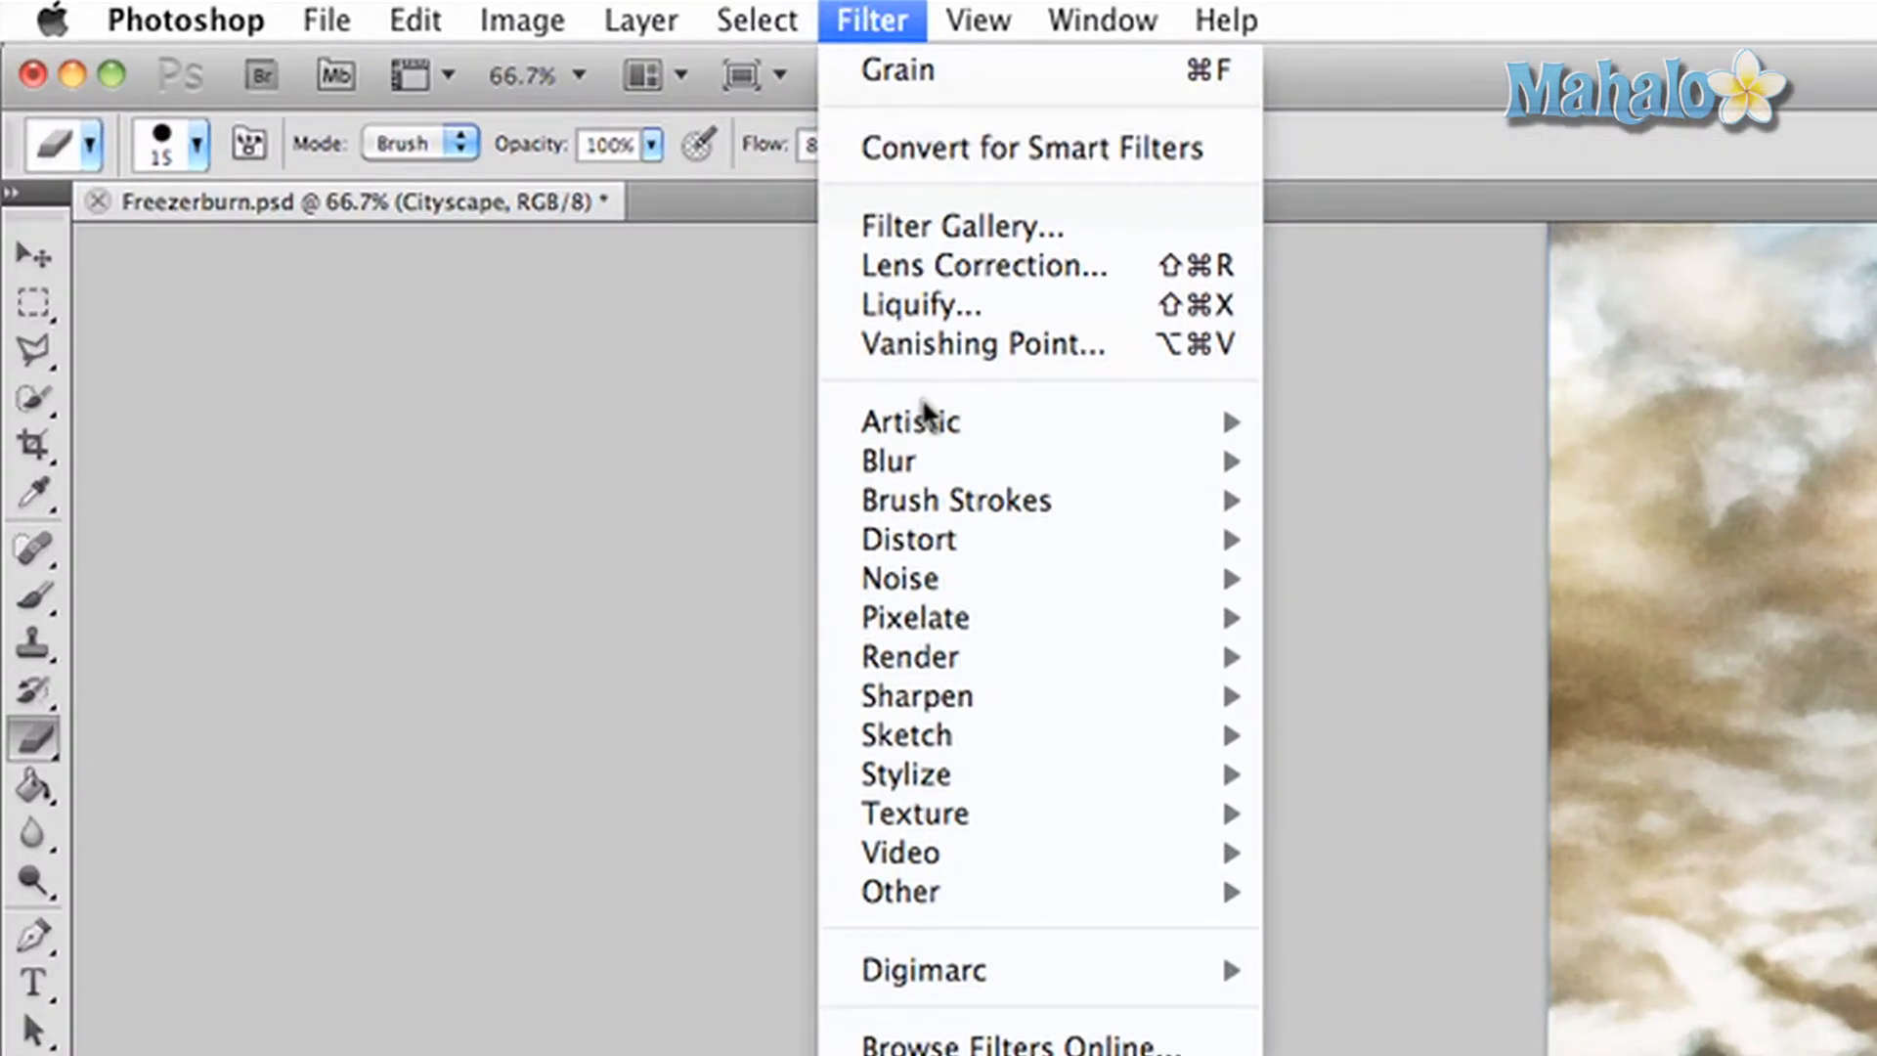
pyautogui.moveTo(921, 579)
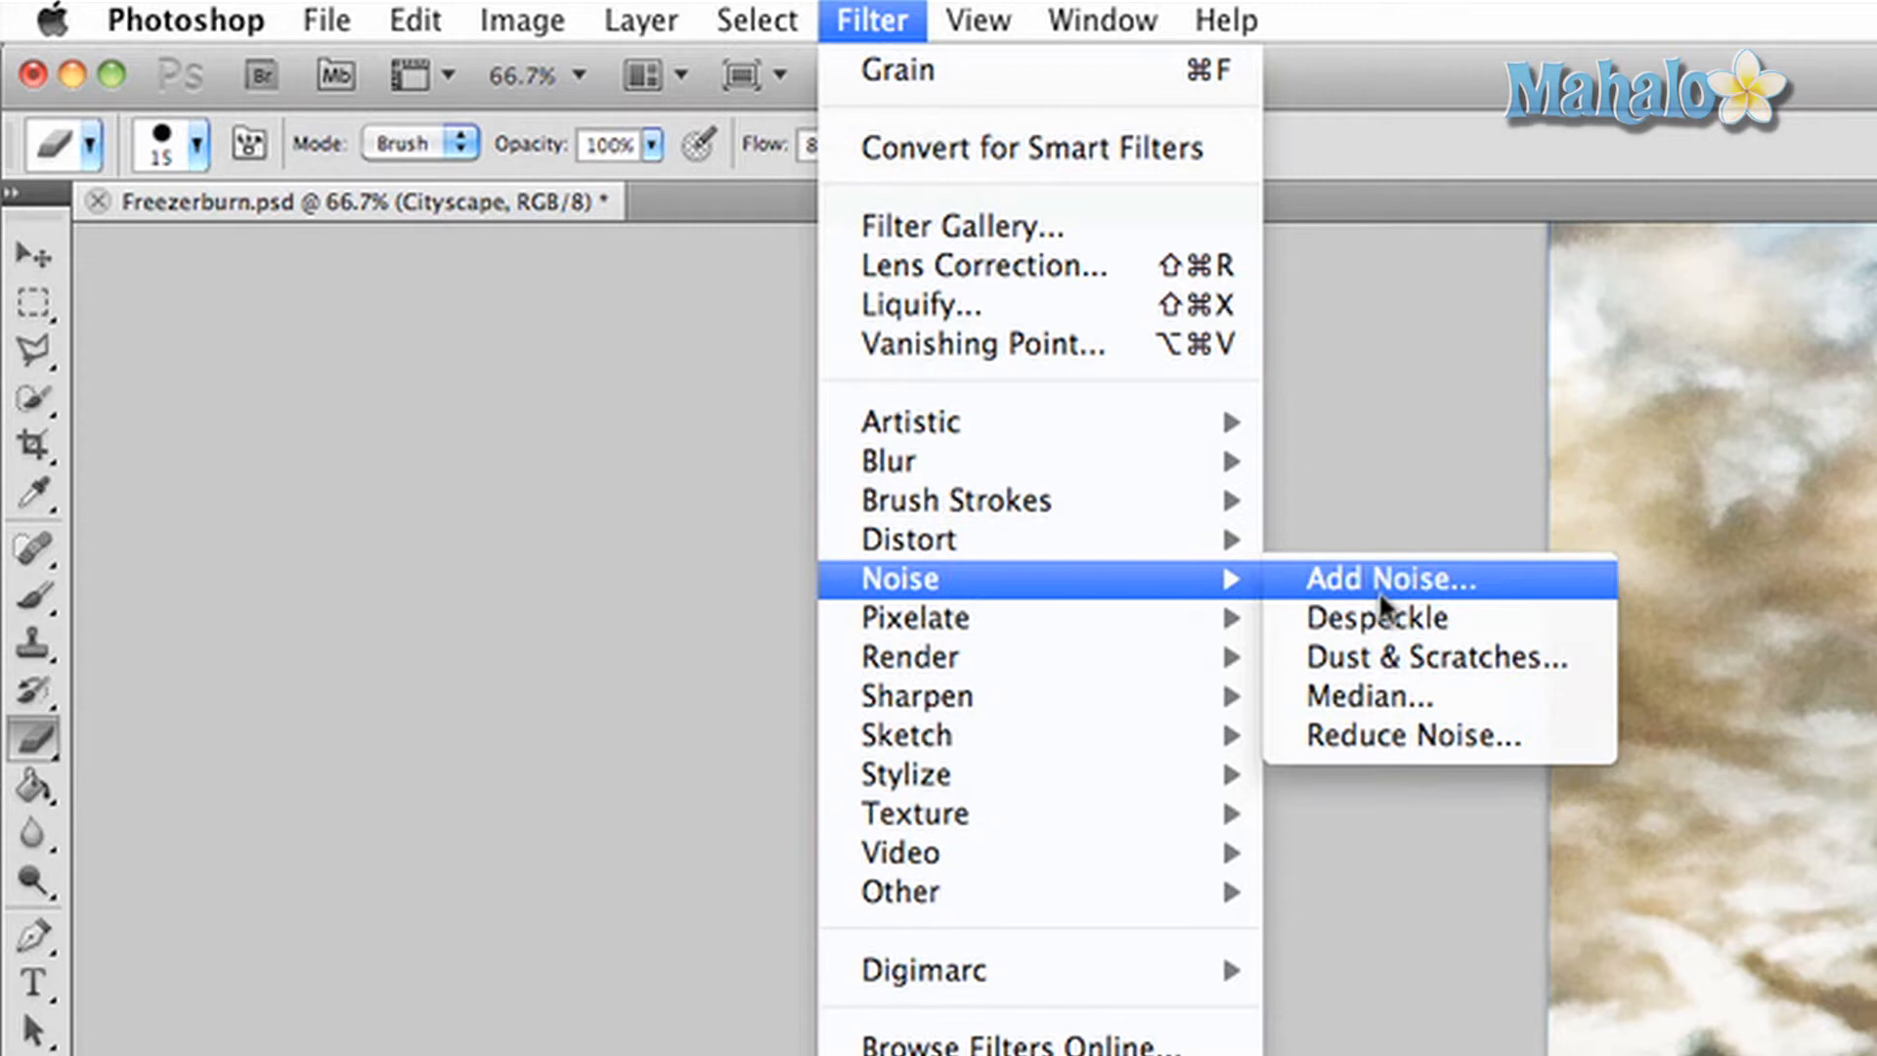
# Step: Apply Add Noise at 7.51% with Uniform distribution after testing heavier amounts and Gaussian
pyautogui.click(1388, 579)
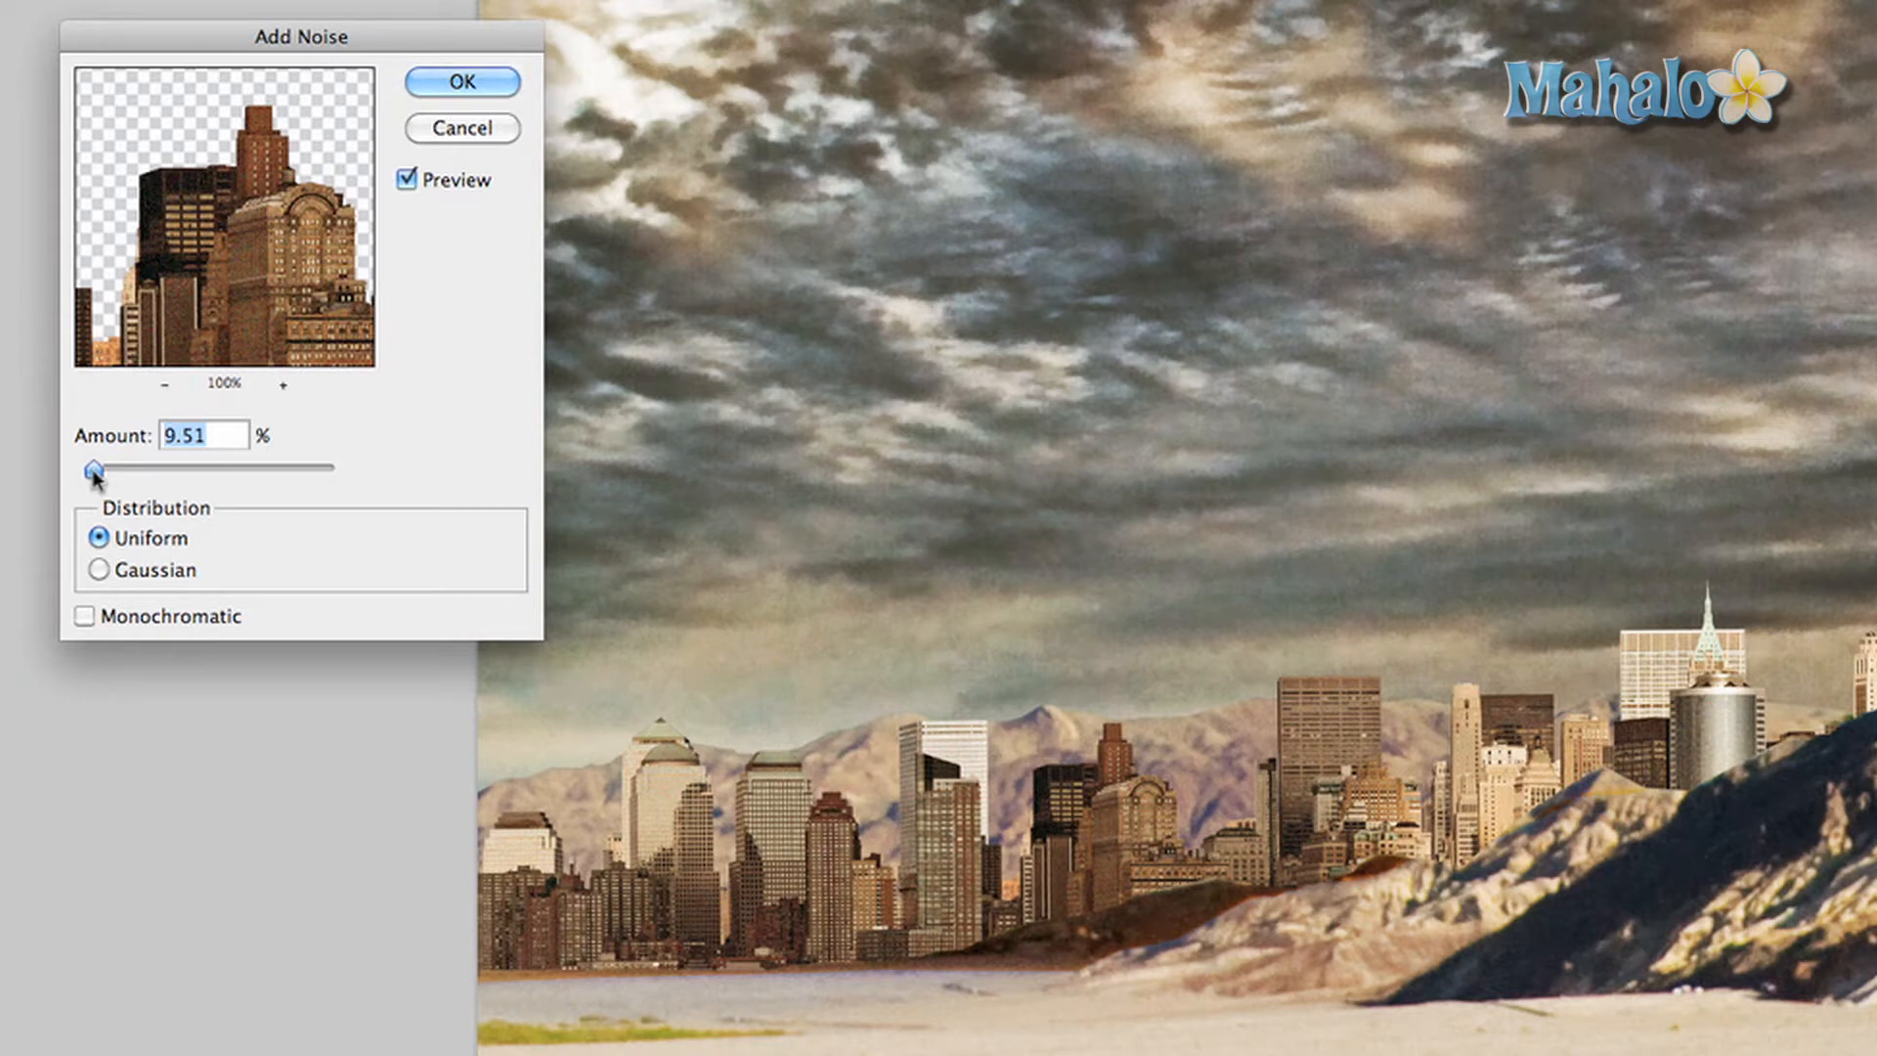
pyautogui.moveTo(125, 425)
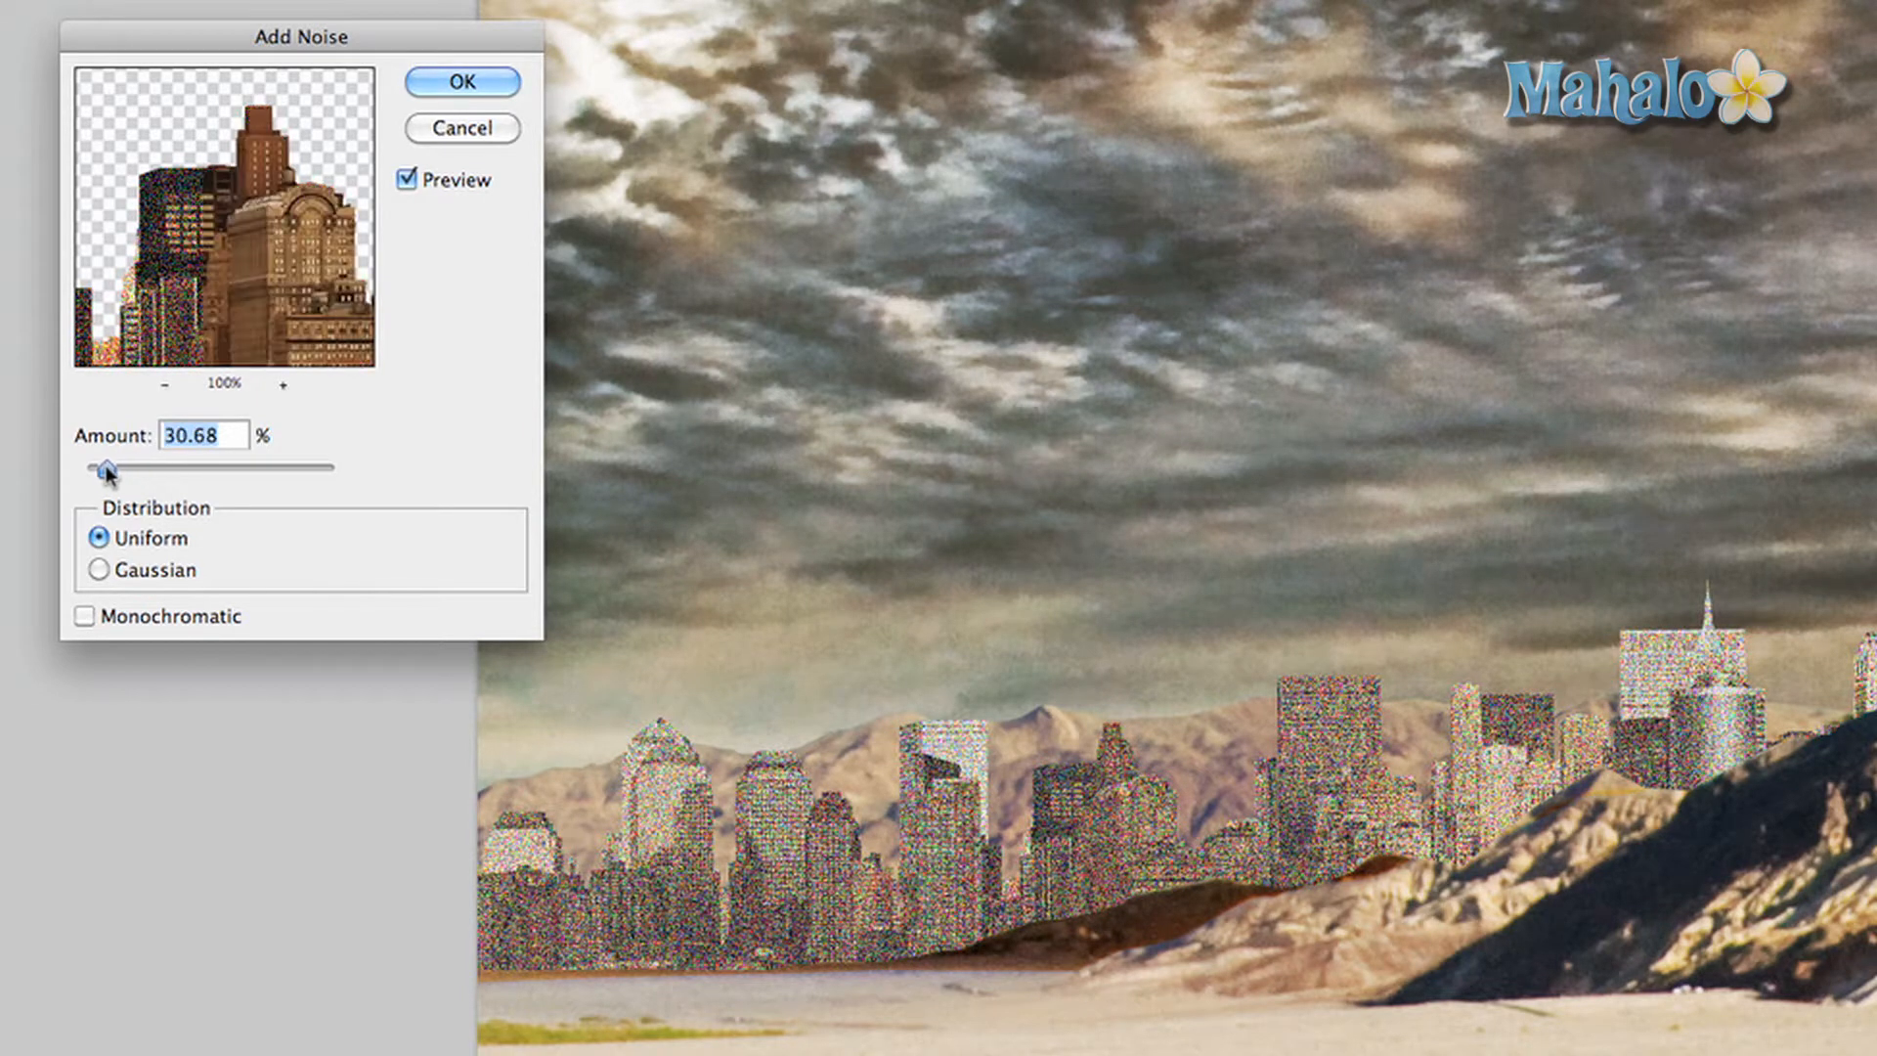
pyautogui.moveTo(107, 467); pyautogui.dragTo(88, 467)
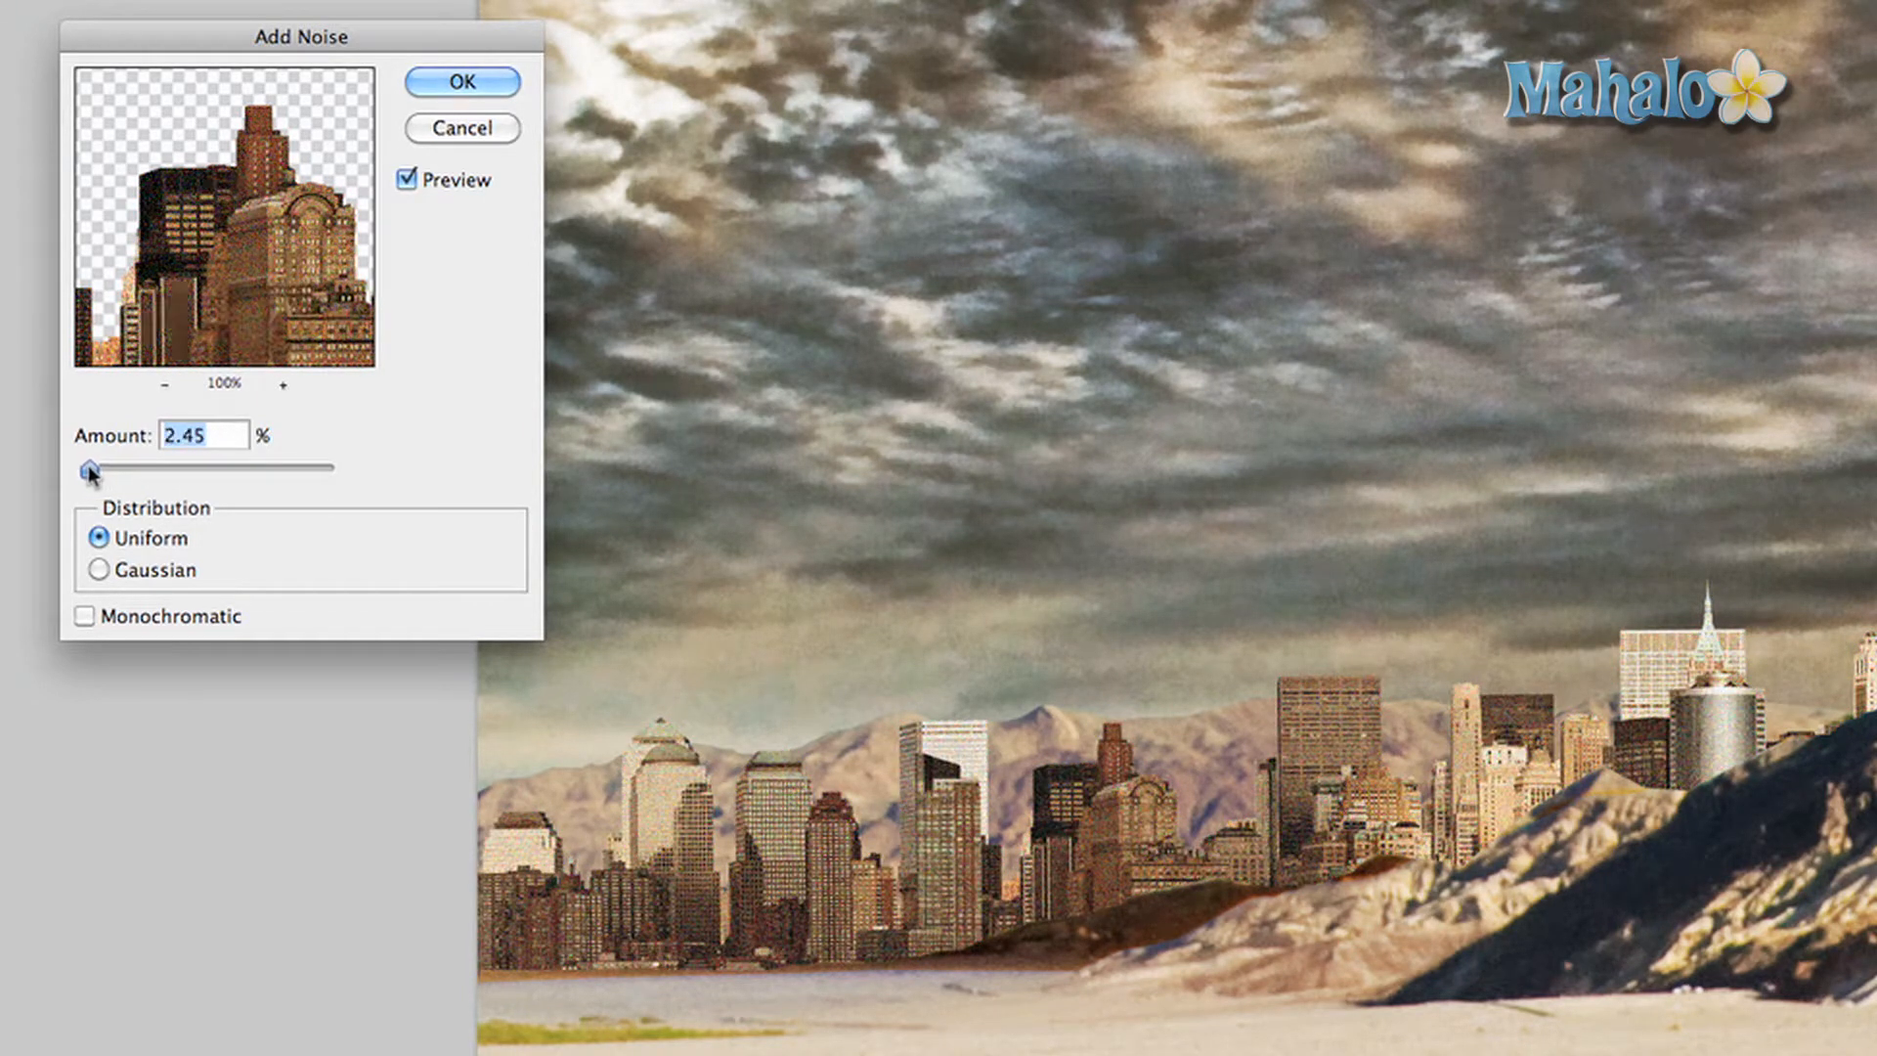
pyautogui.moveTo(88, 468); pyautogui.dragTo(97, 467)
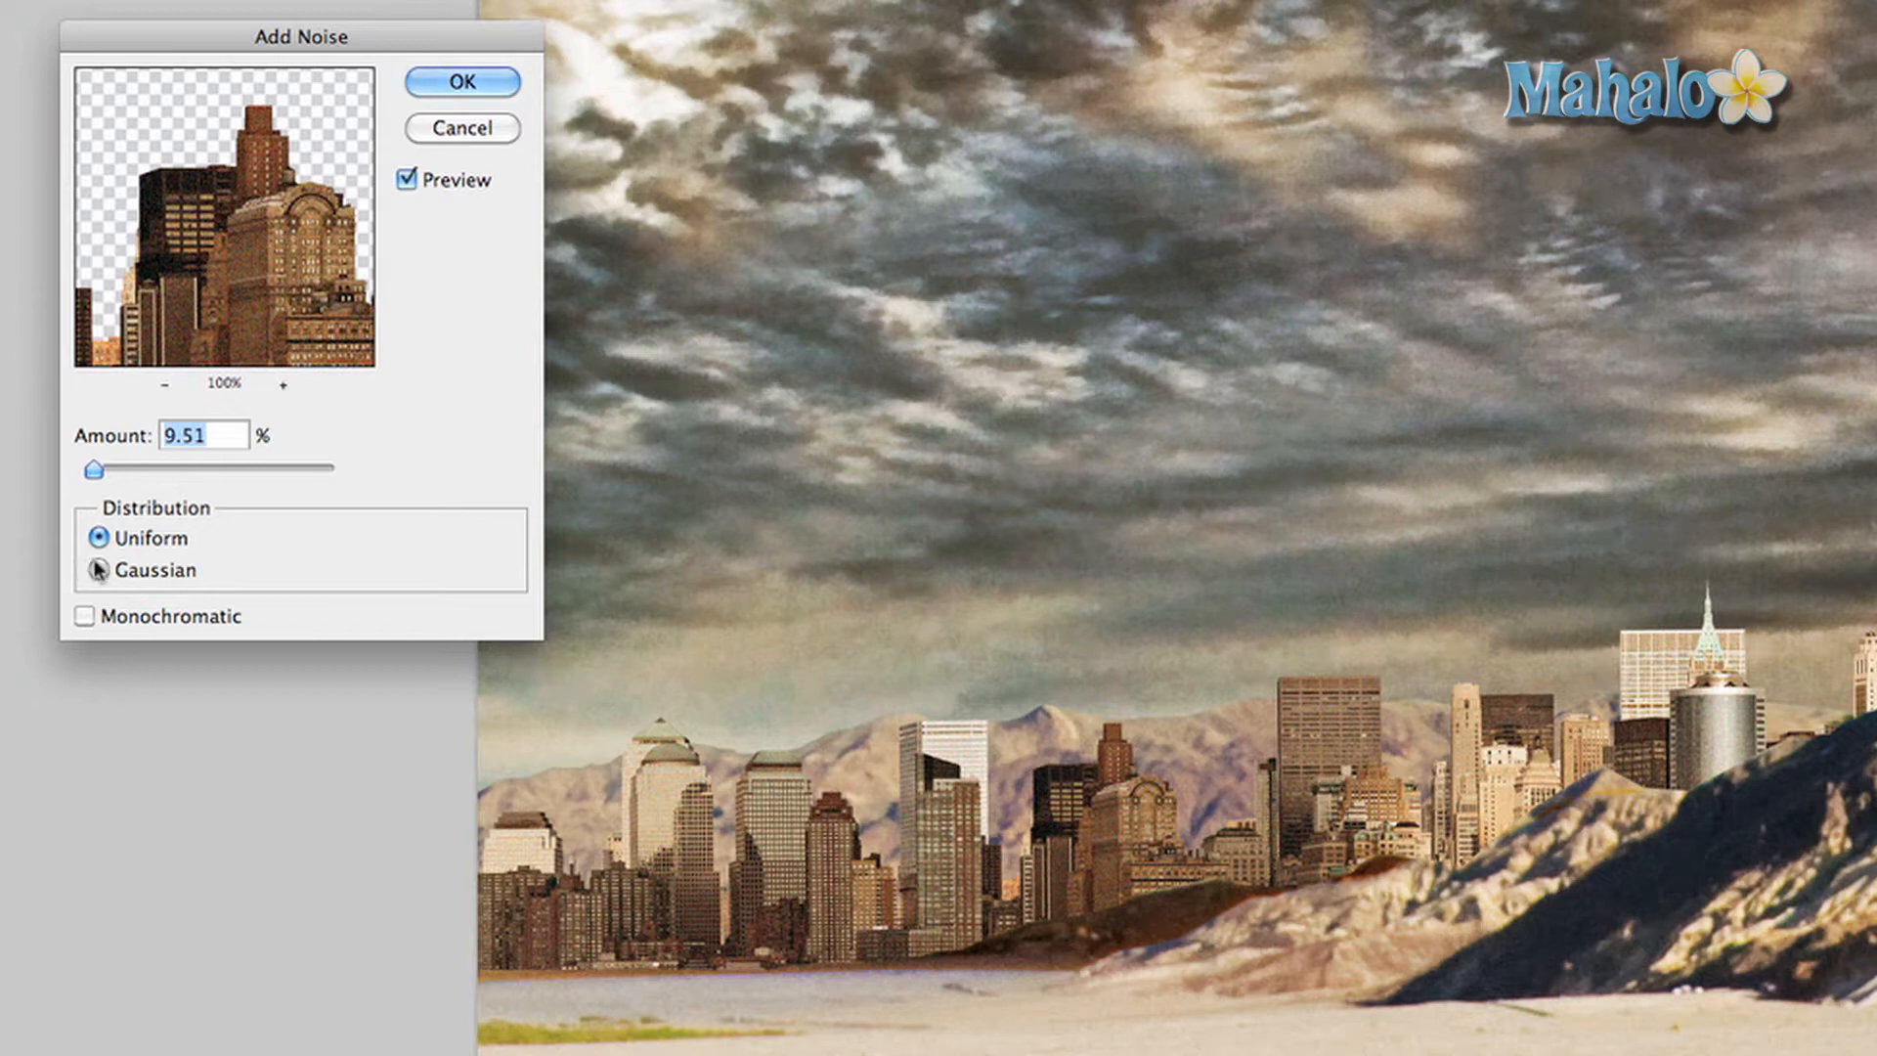
pyautogui.click(100, 569)
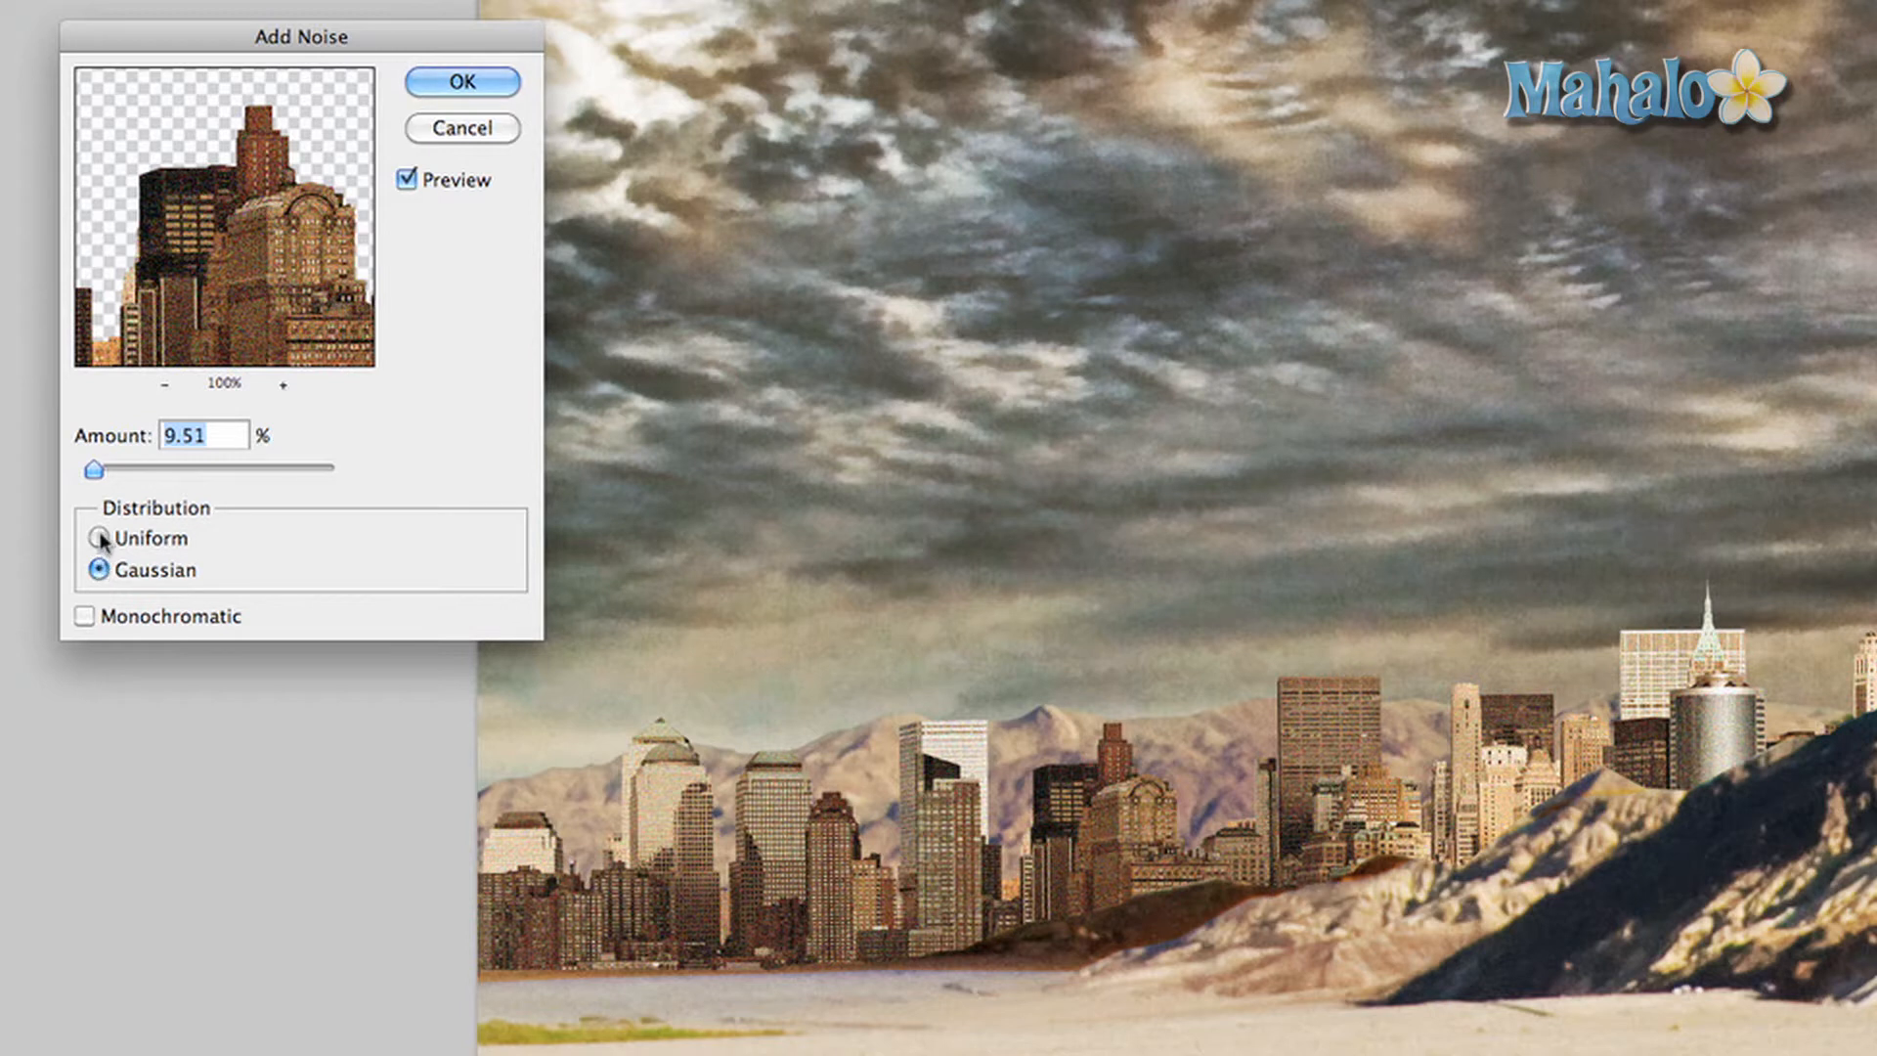
pyautogui.click(100, 538)
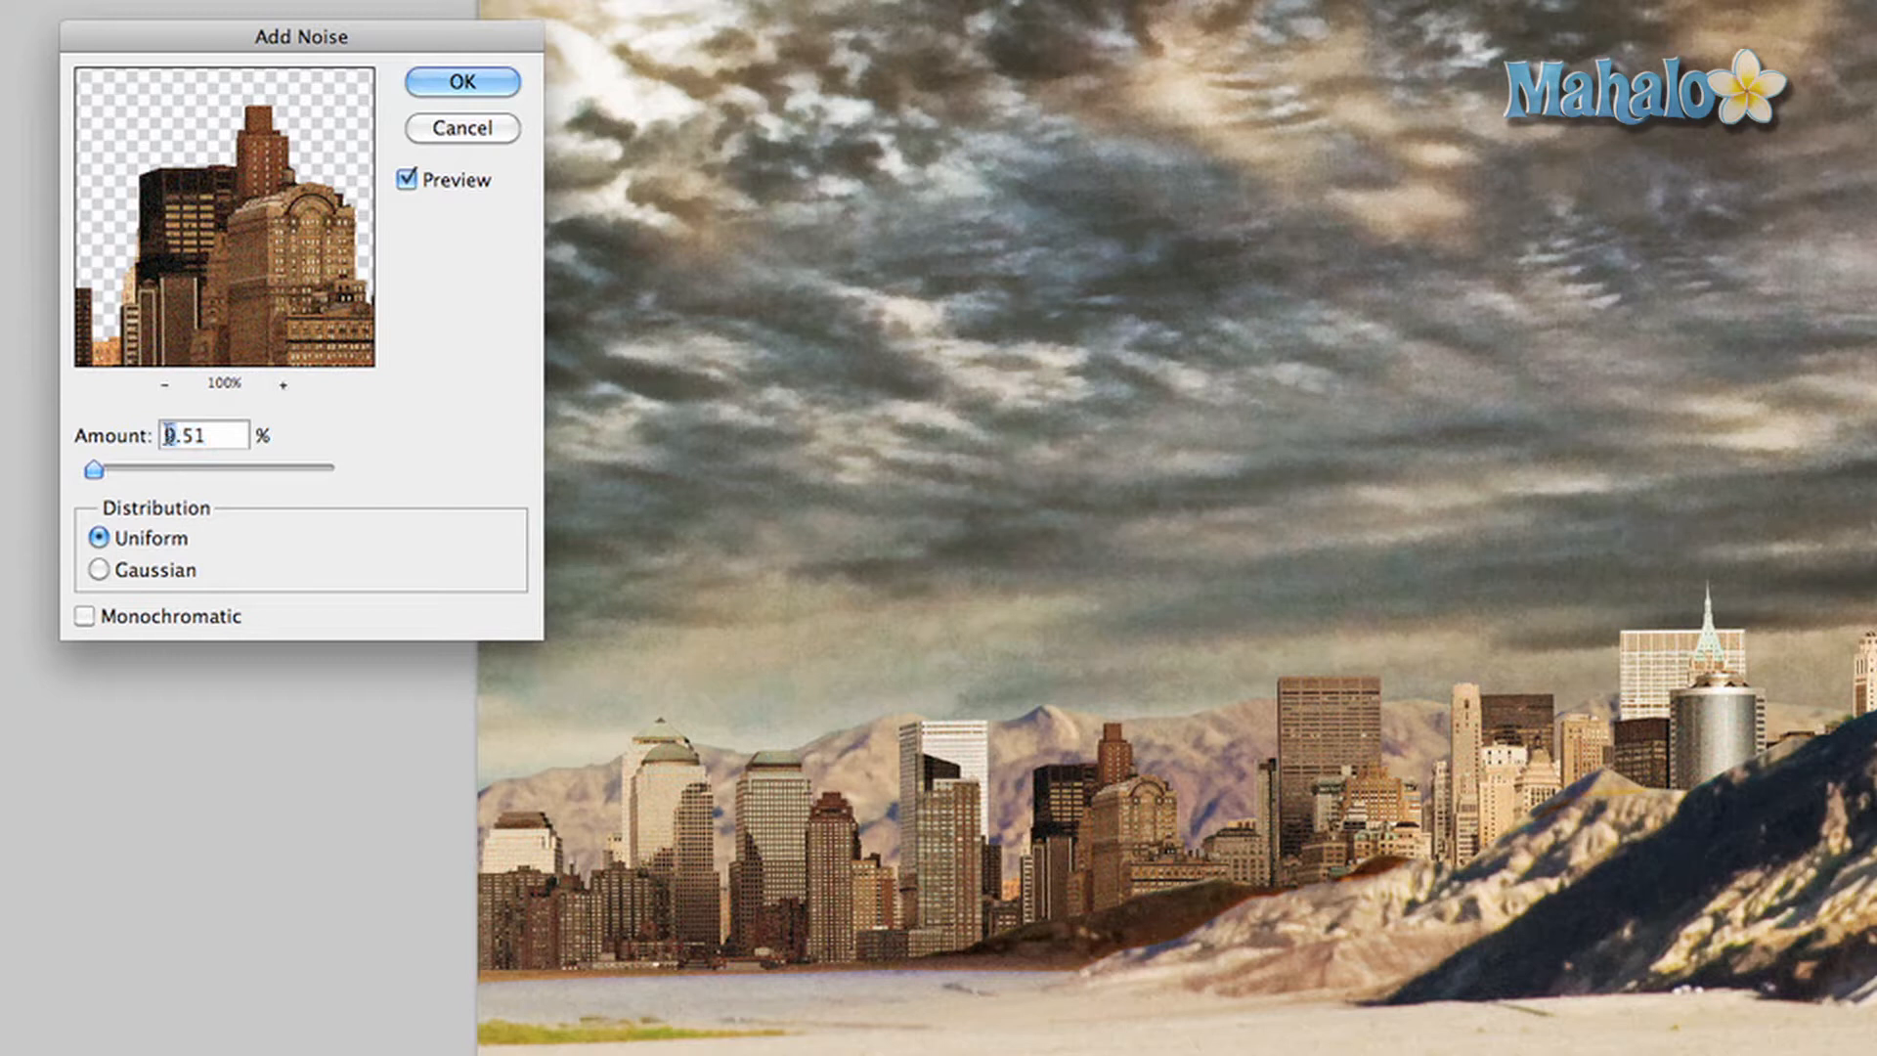
pyautogui.write('7')
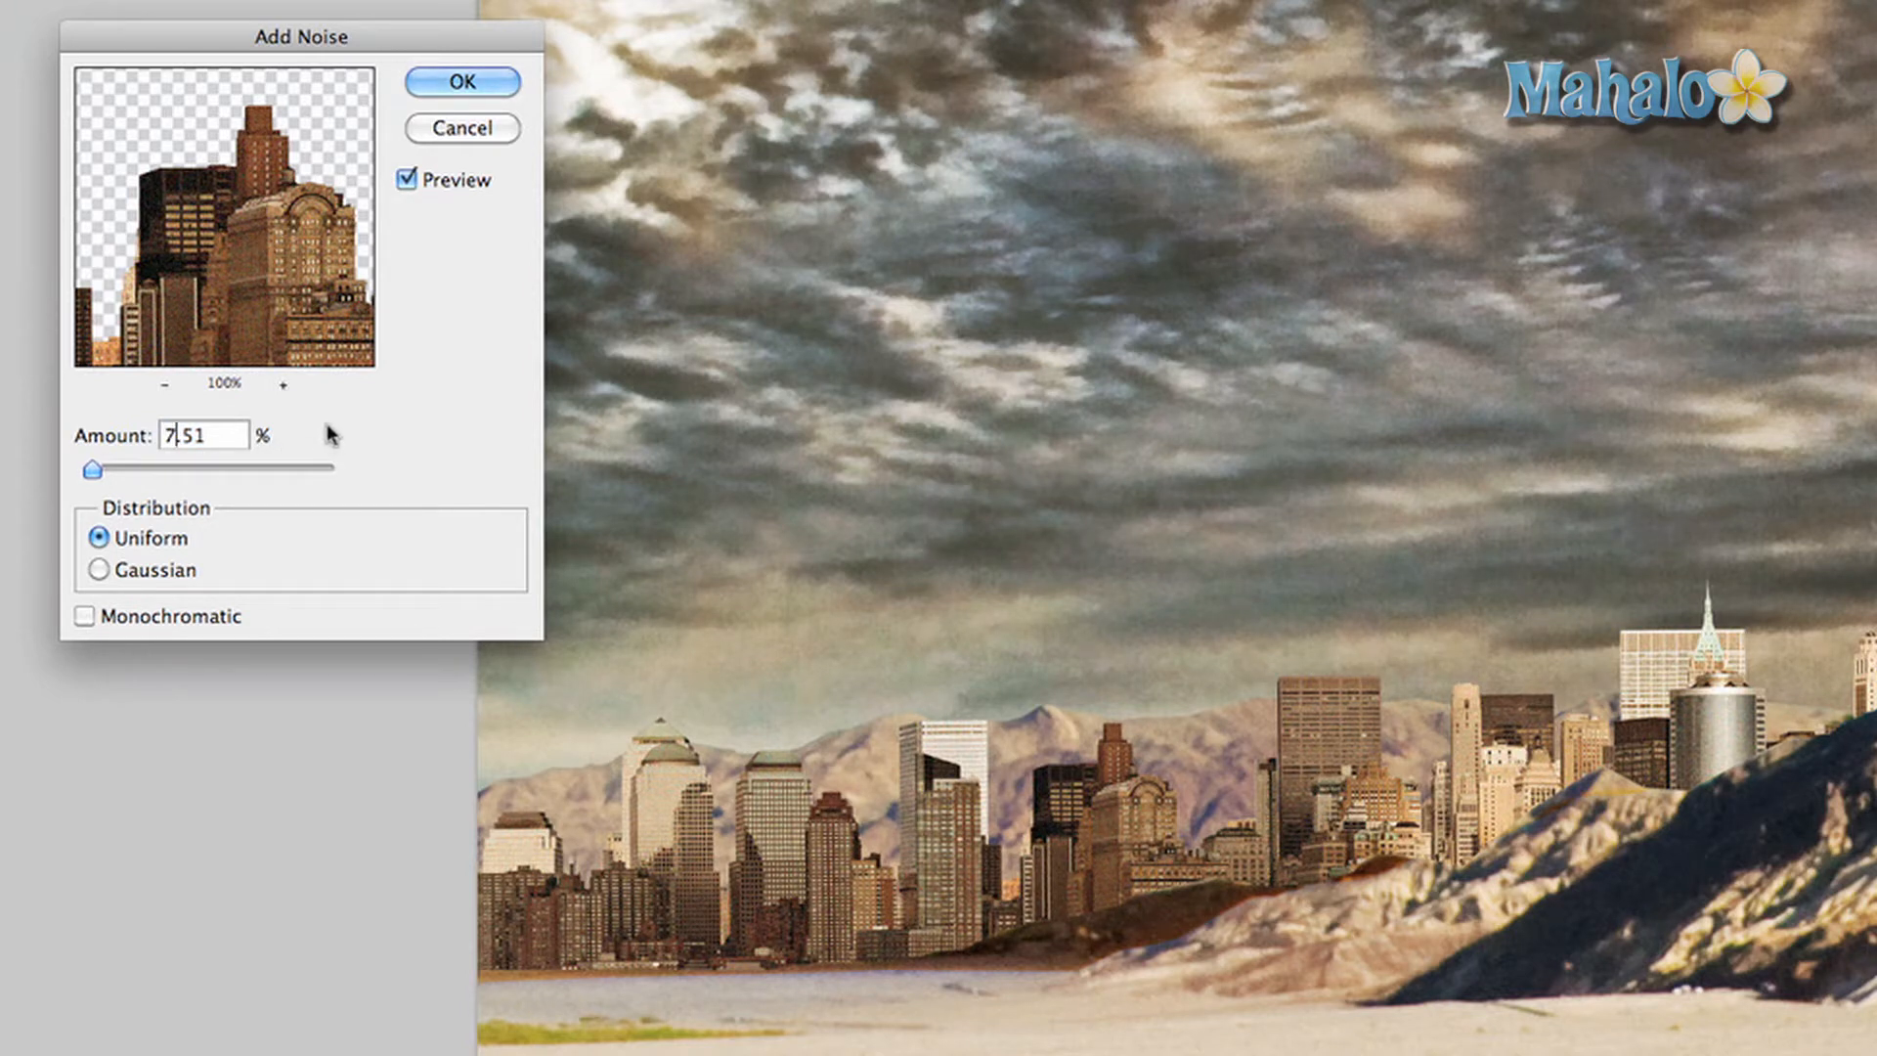
pyautogui.click(462, 82)
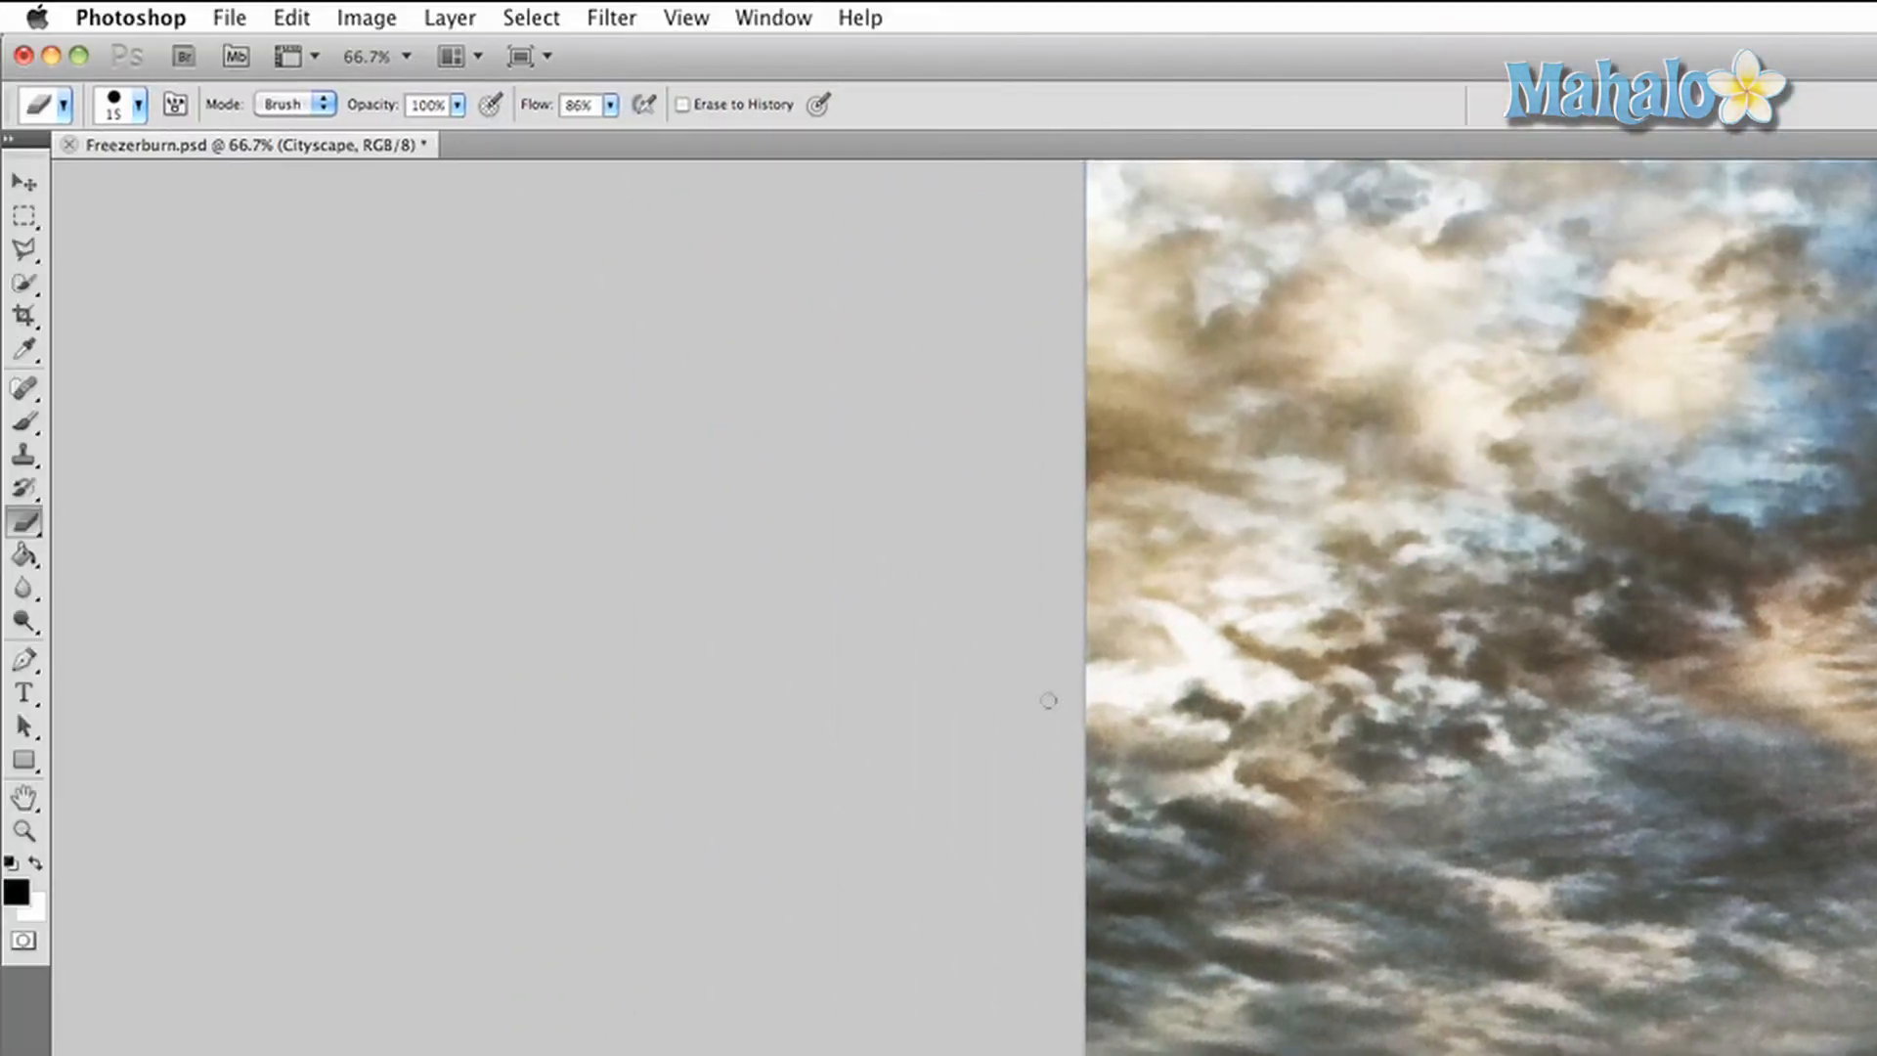
pyautogui.moveTo(681, 247)
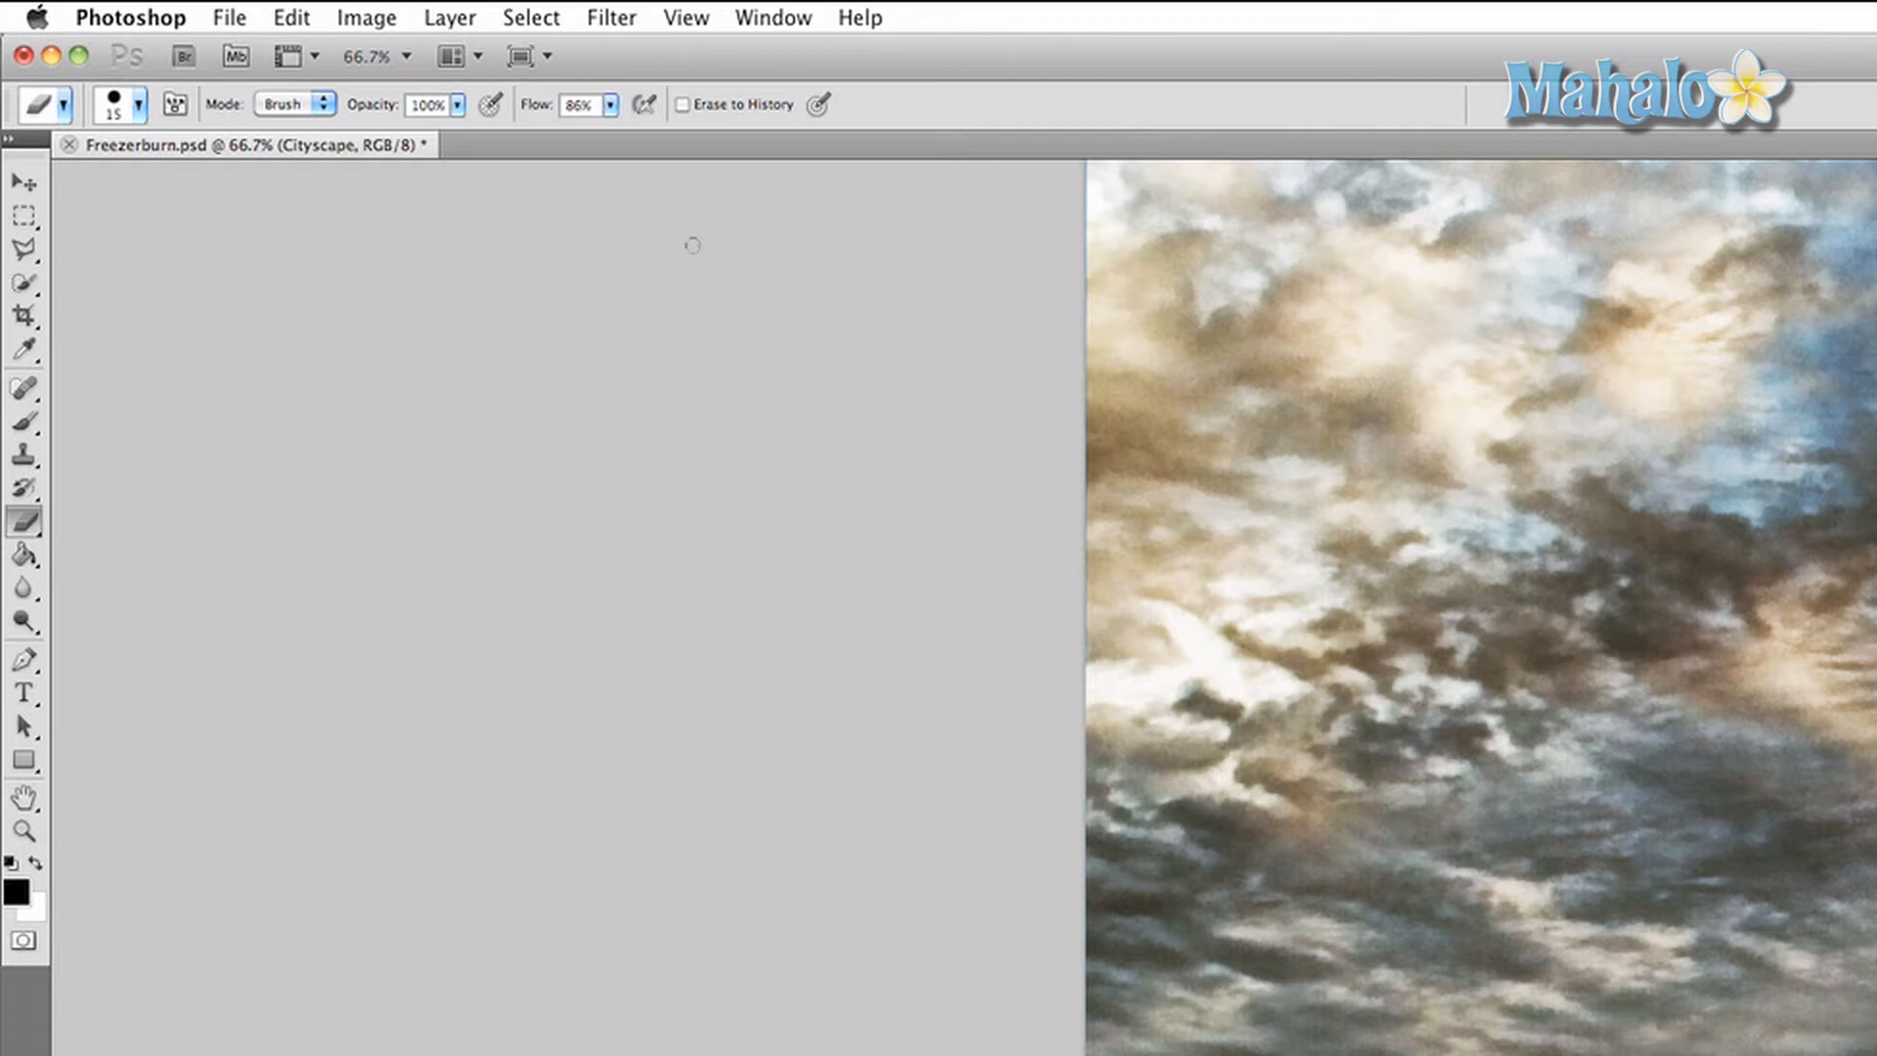
pyautogui.moveTo(366, 18)
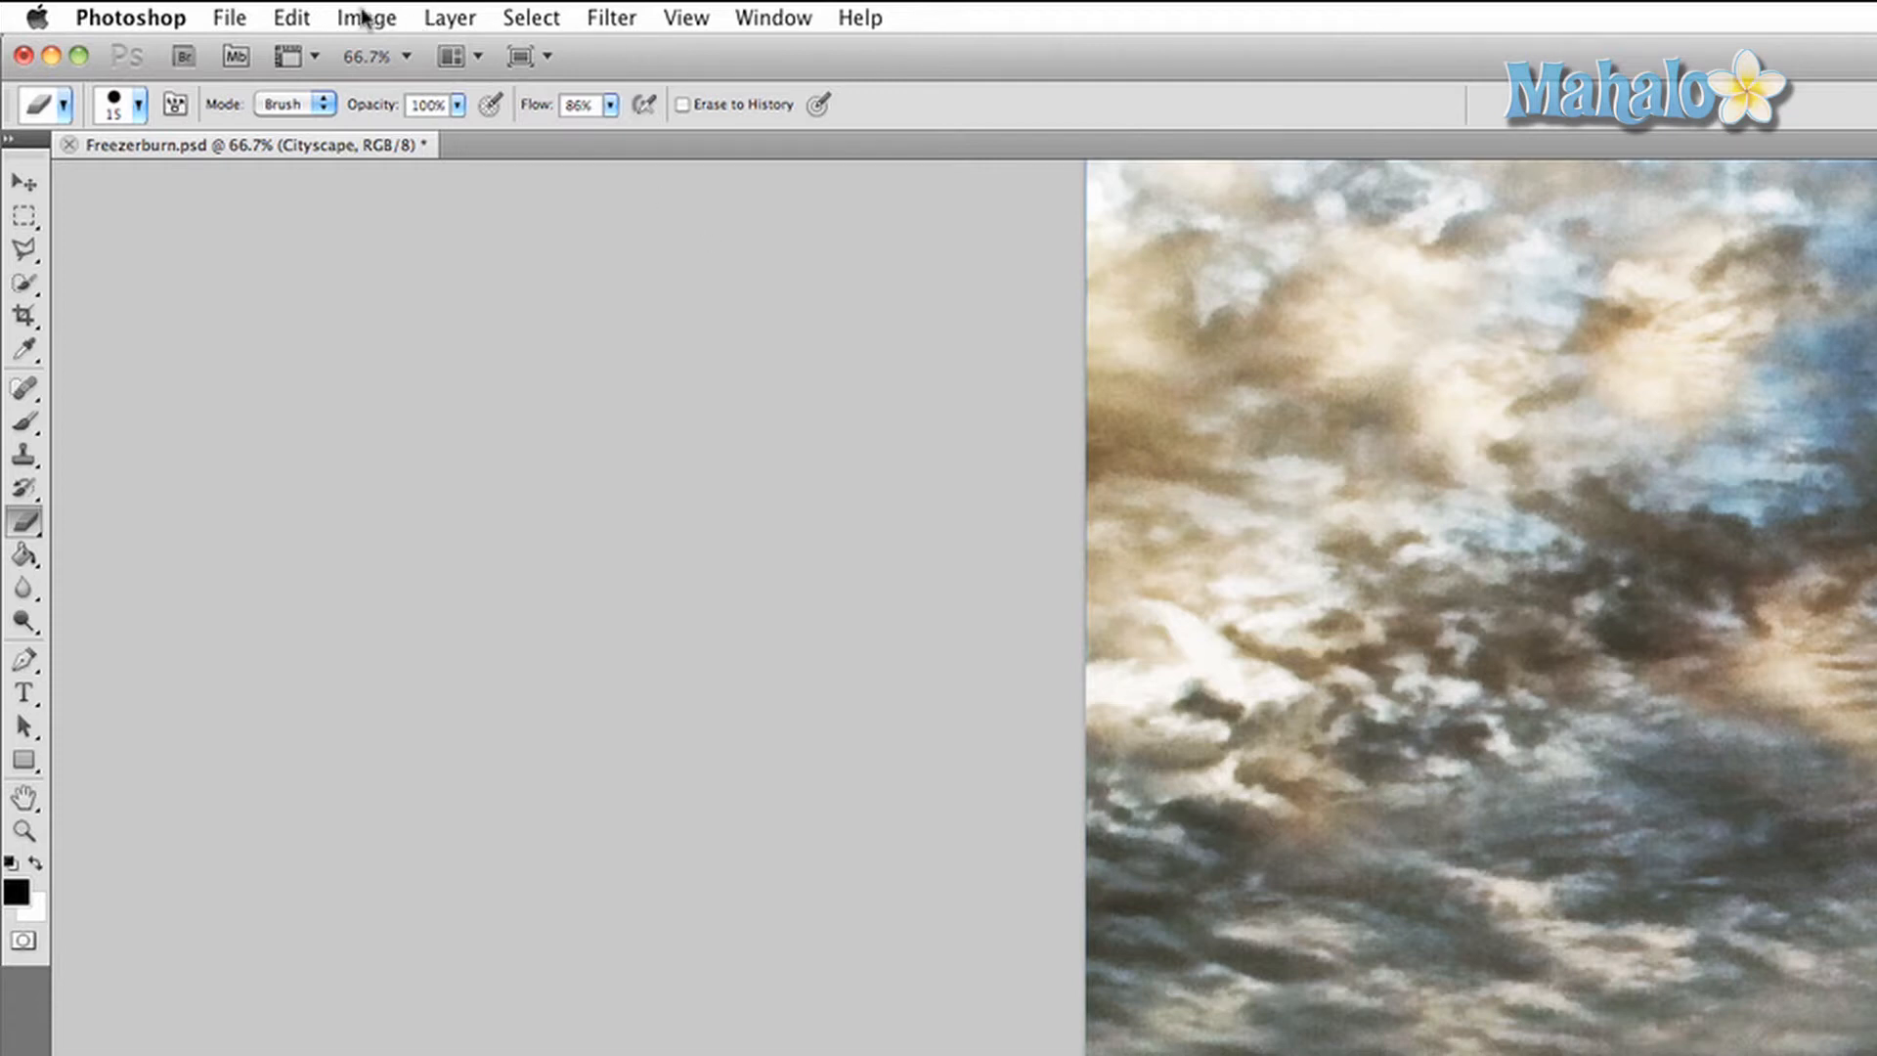
# Step: Browse the Filter menu toward the Texture filters
pyautogui.click(610, 18)
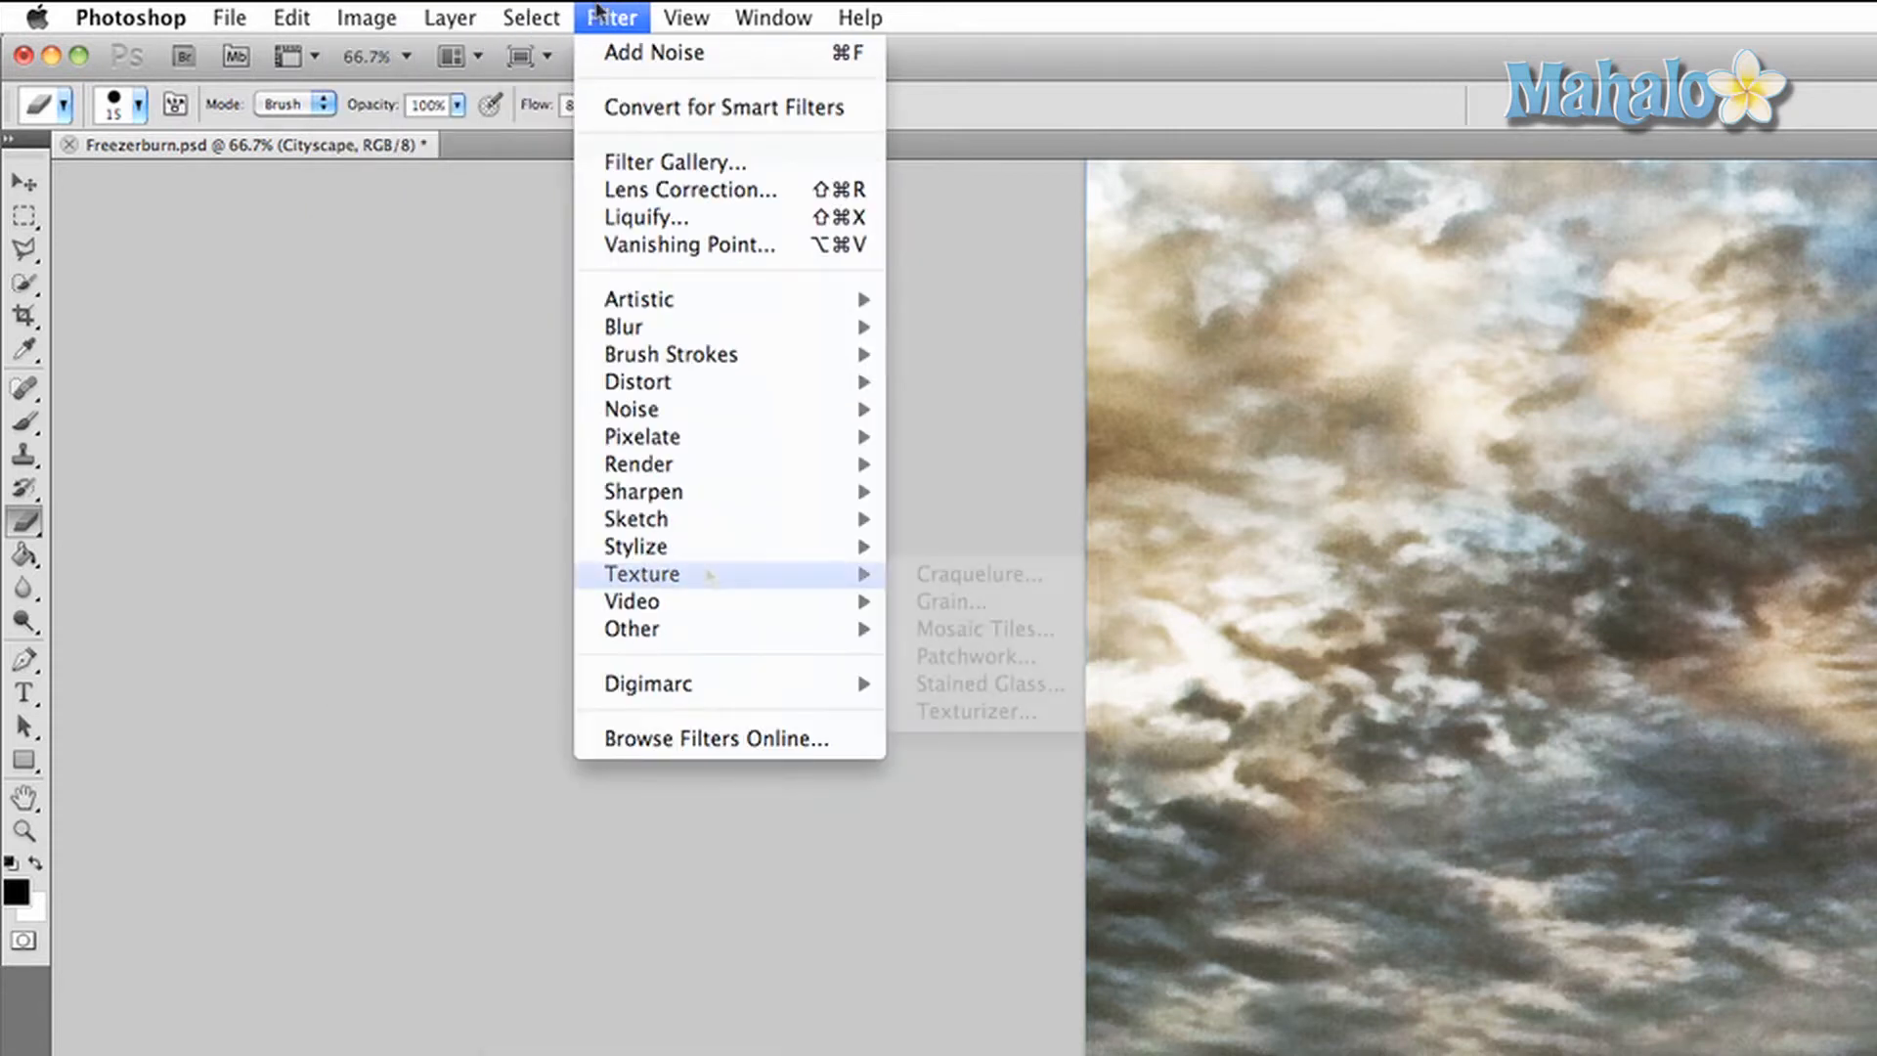
pyautogui.moveTo(950, 600)
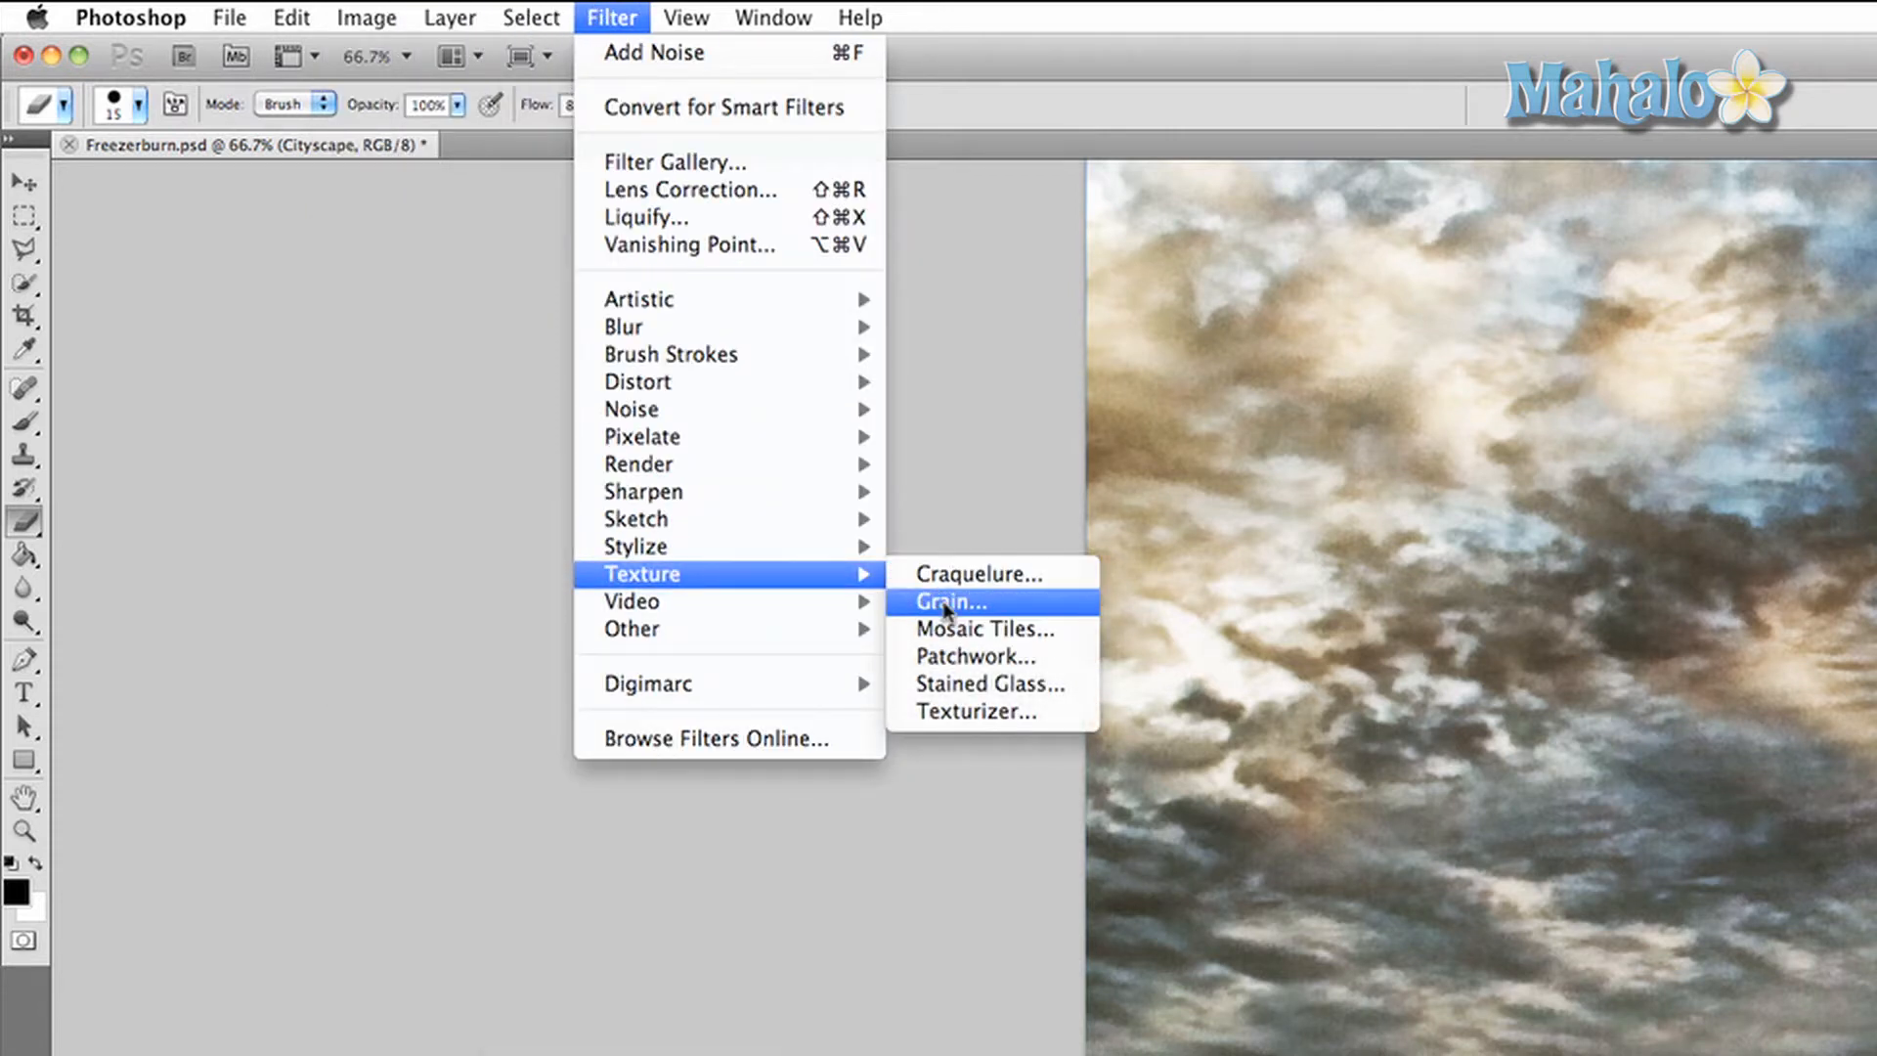
# Step: Apply Grain texture at intensity 6 and contrast 61 with Regular type after trying Soft
pyautogui.click(952, 605)
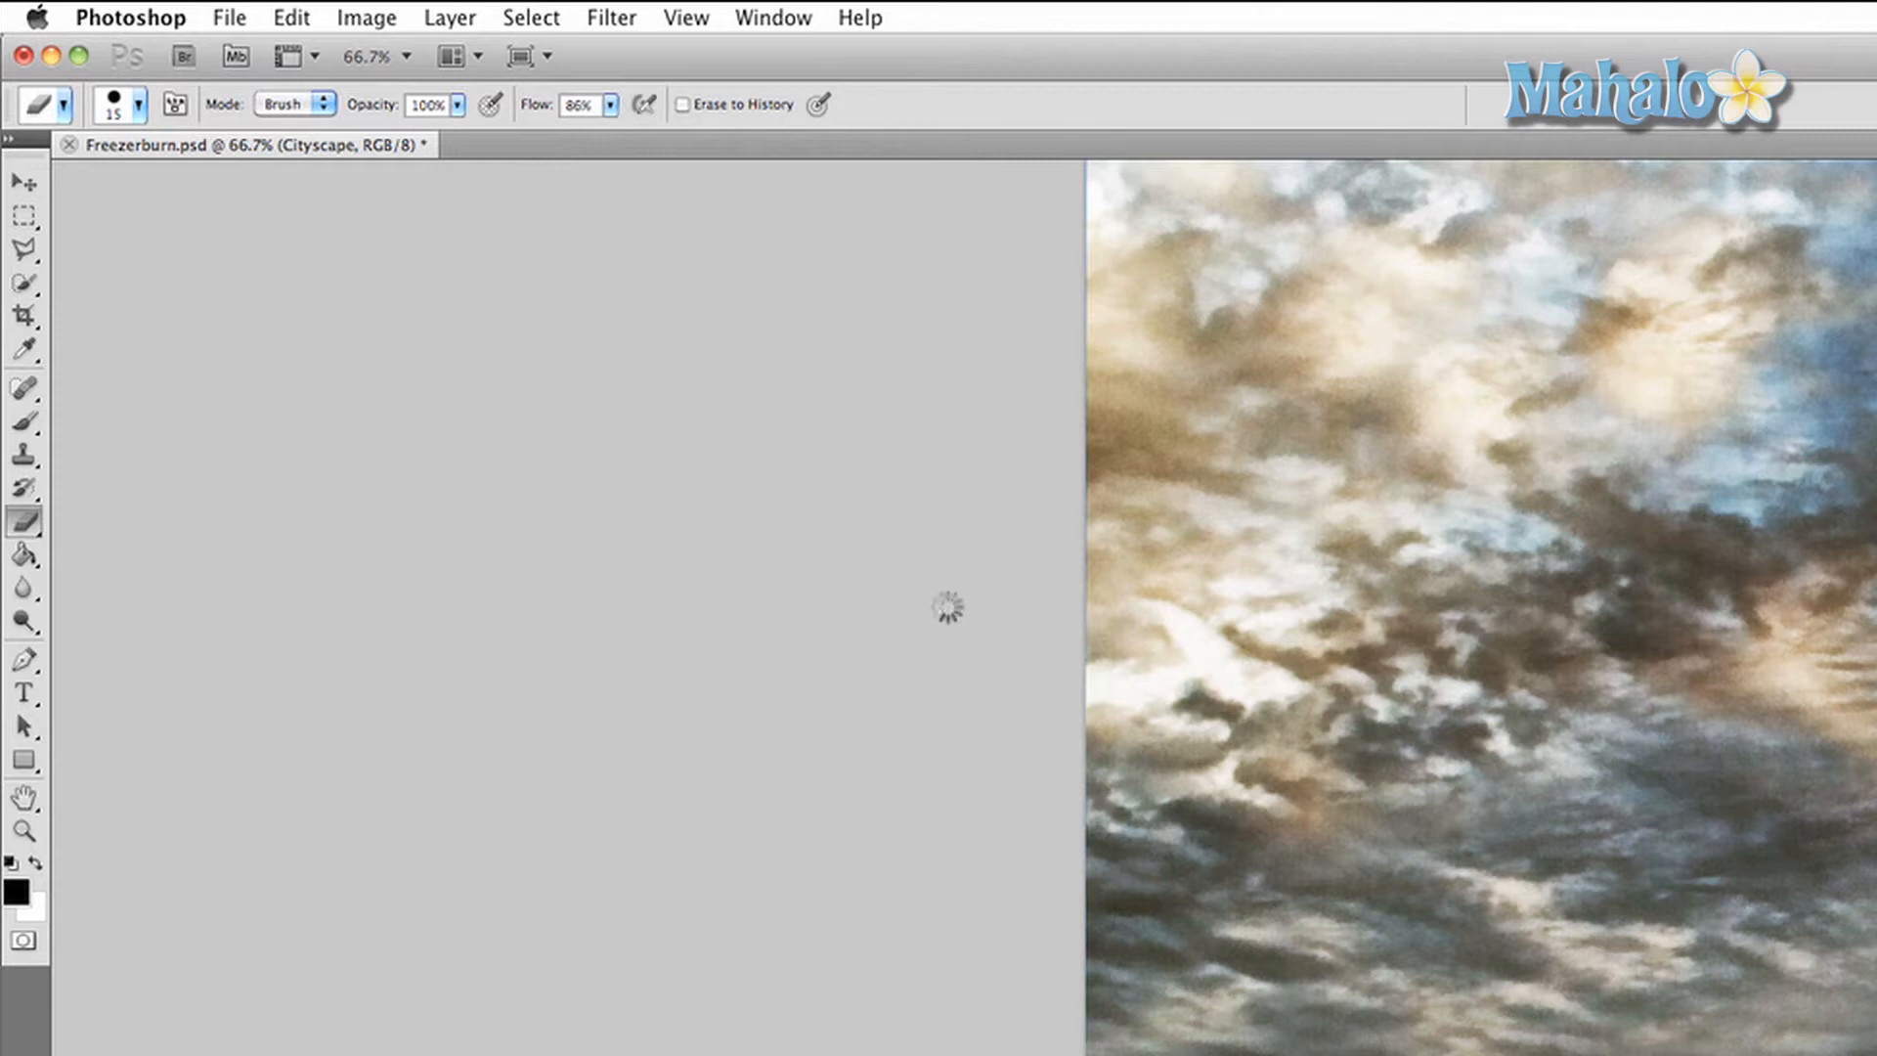
pyautogui.moveTo(947, 614)
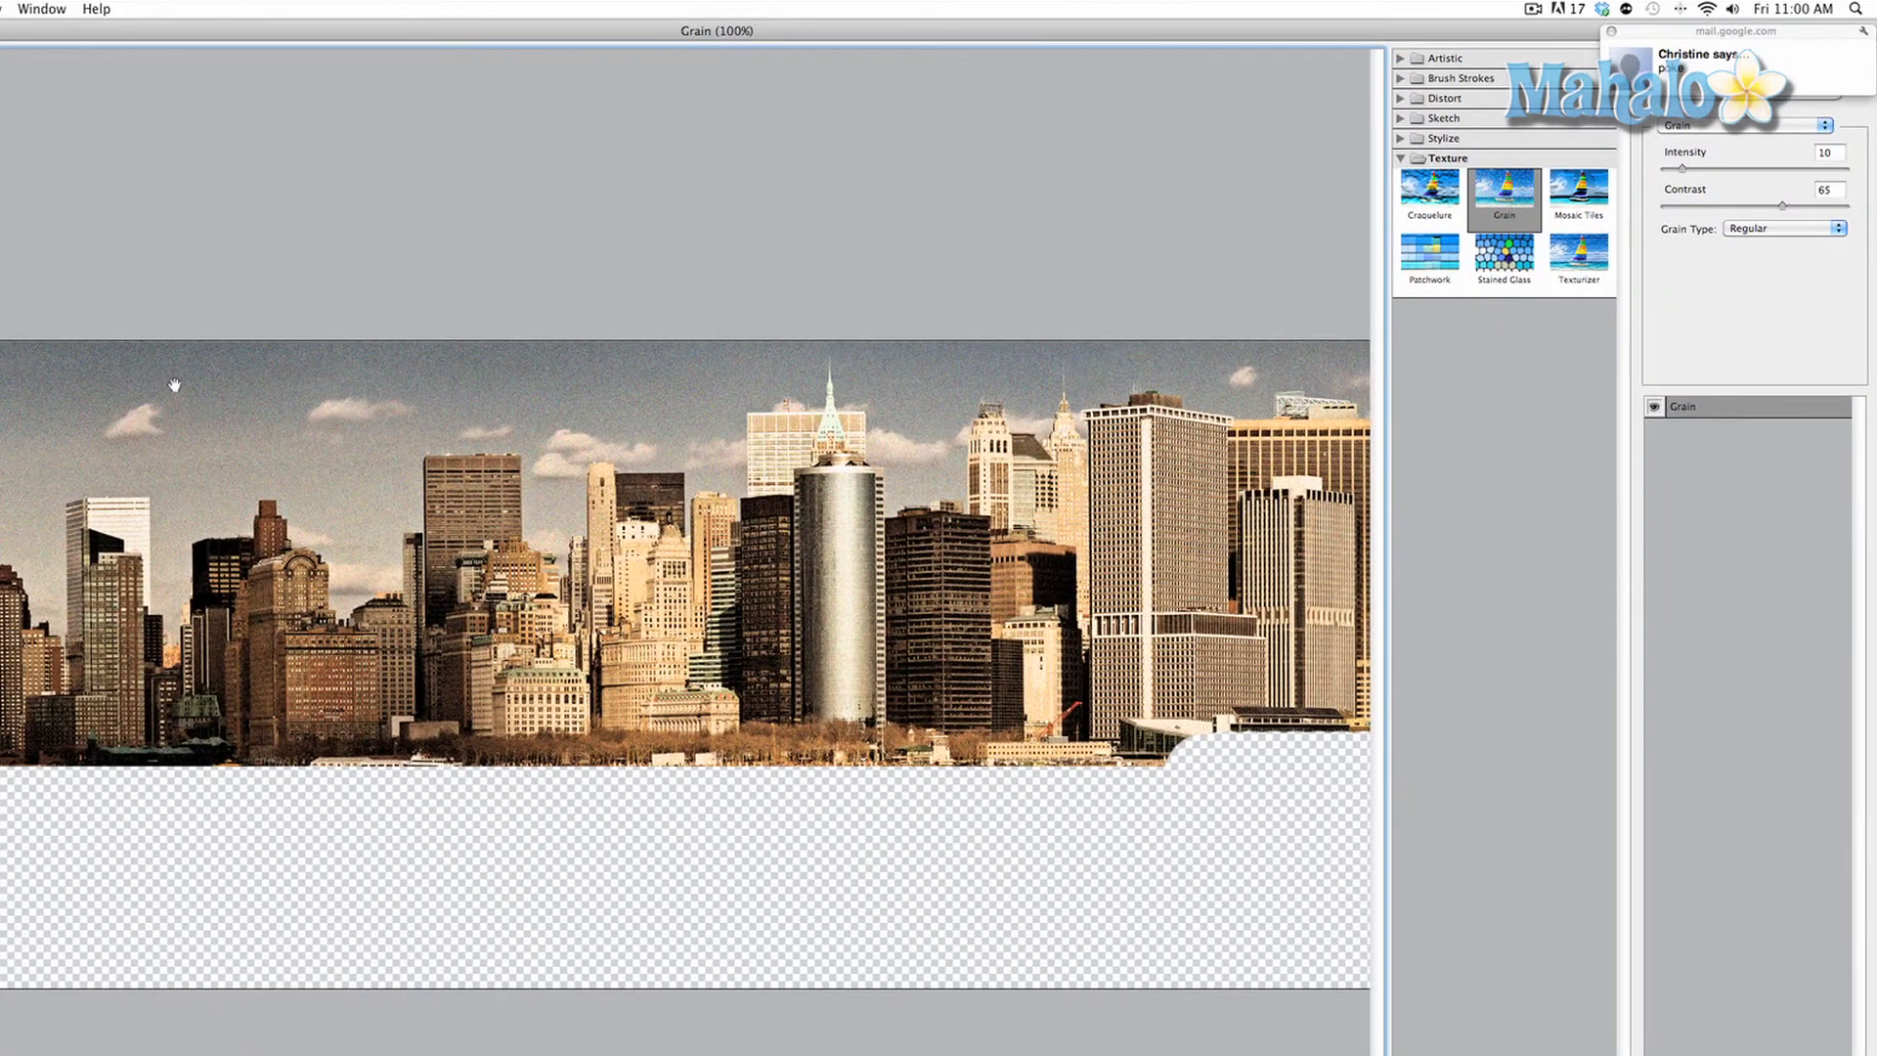
pyautogui.moveTo(381, 530)
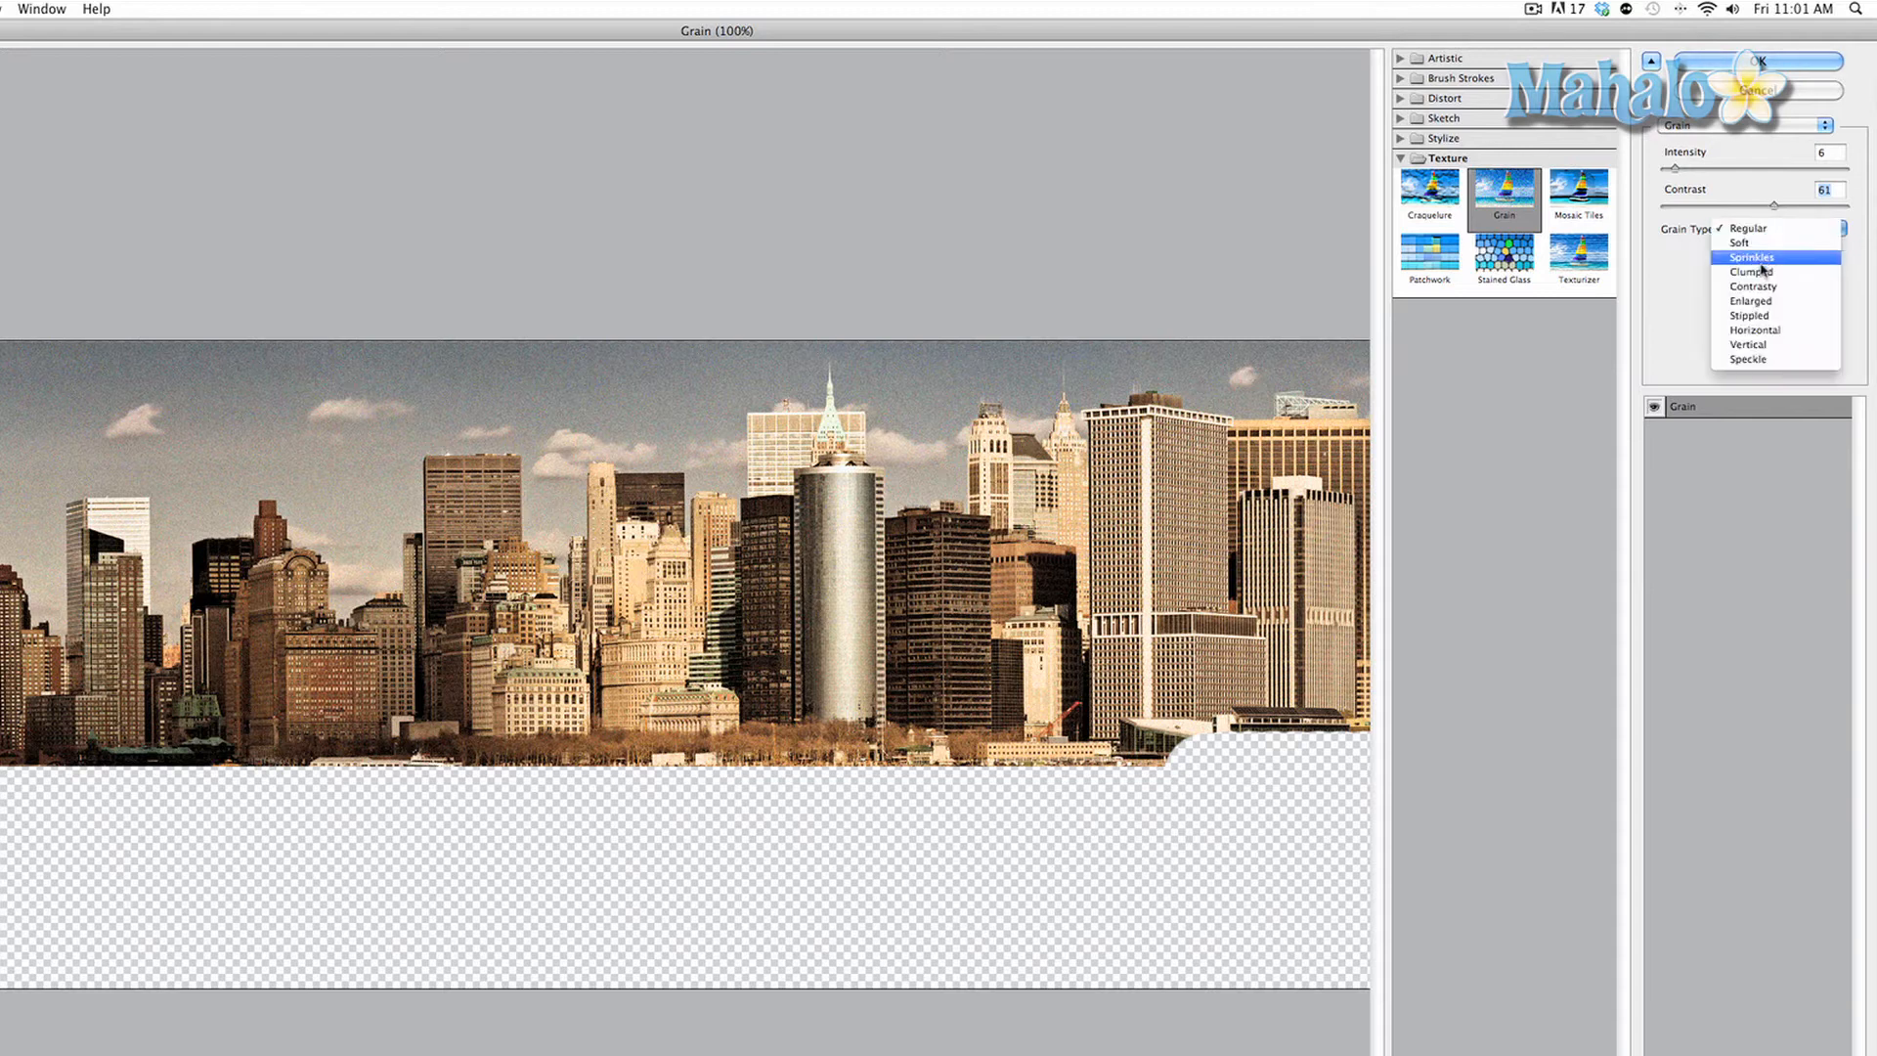
pyautogui.click(1739, 243)
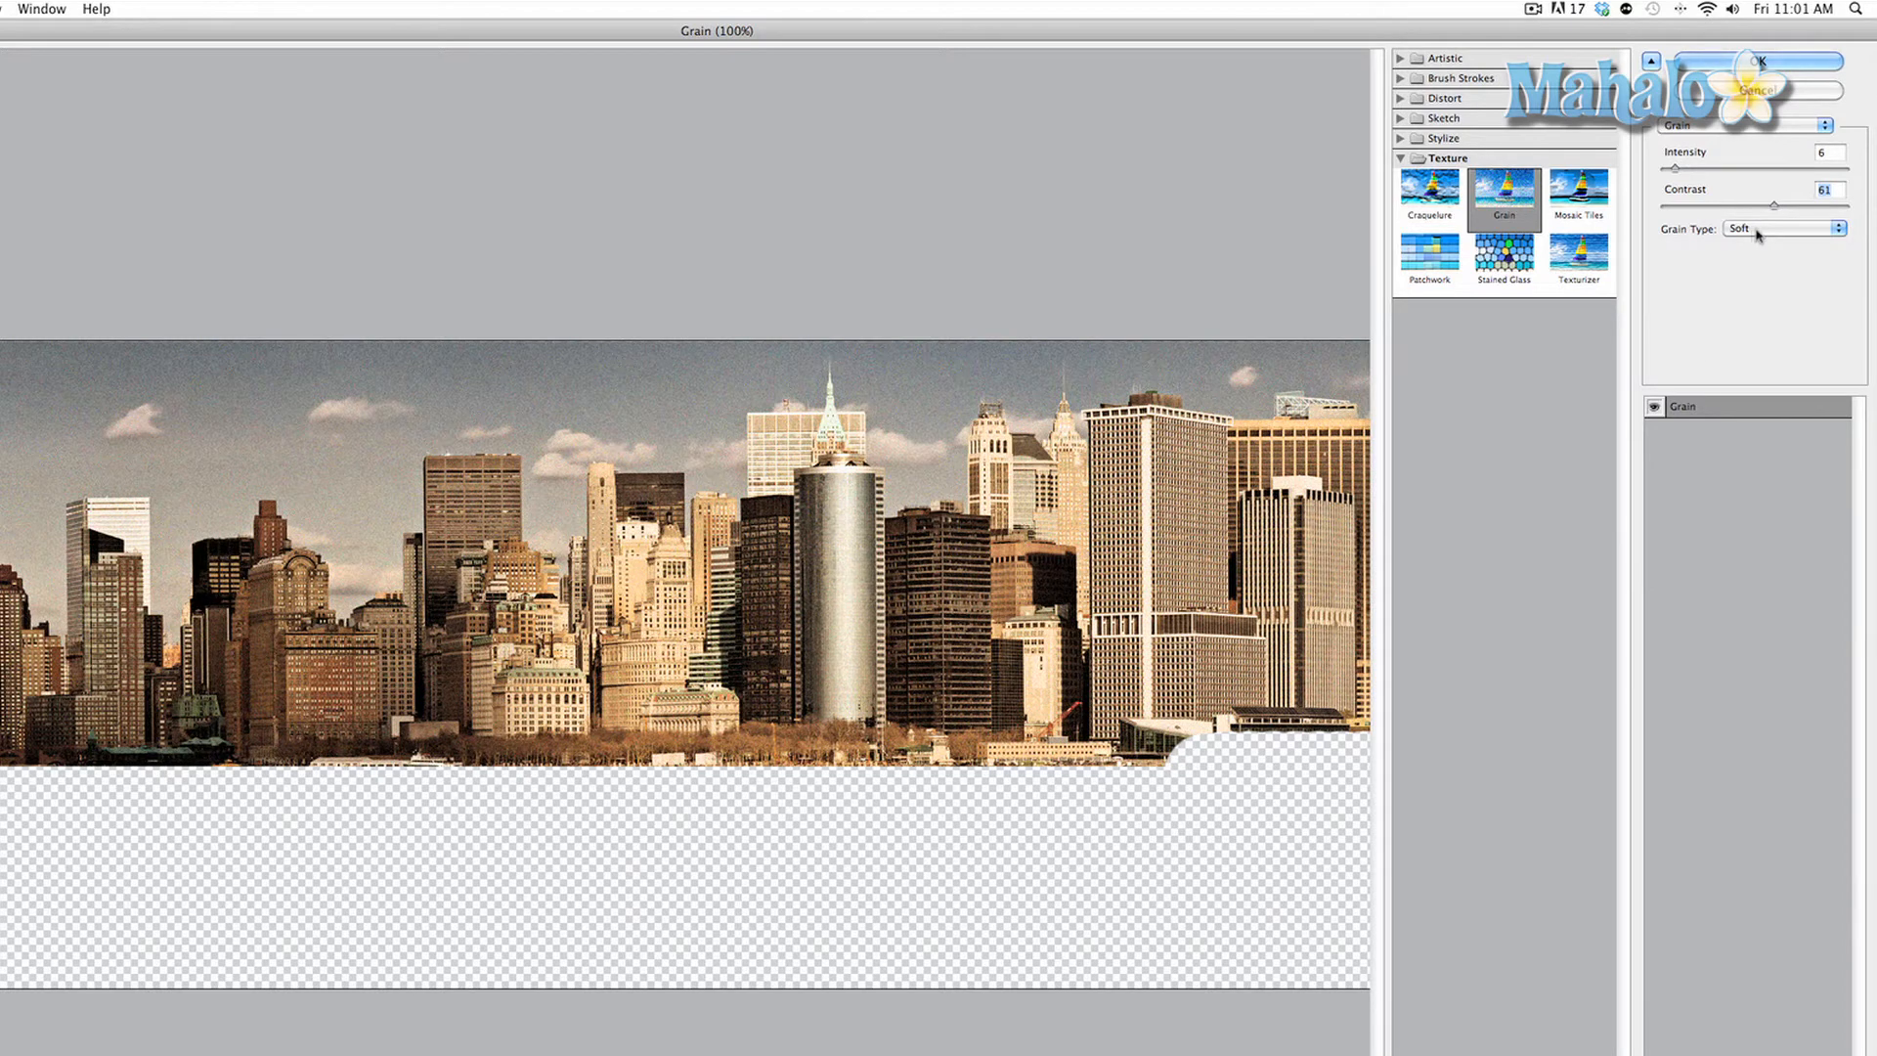
pyautogui.click(1784, 227)
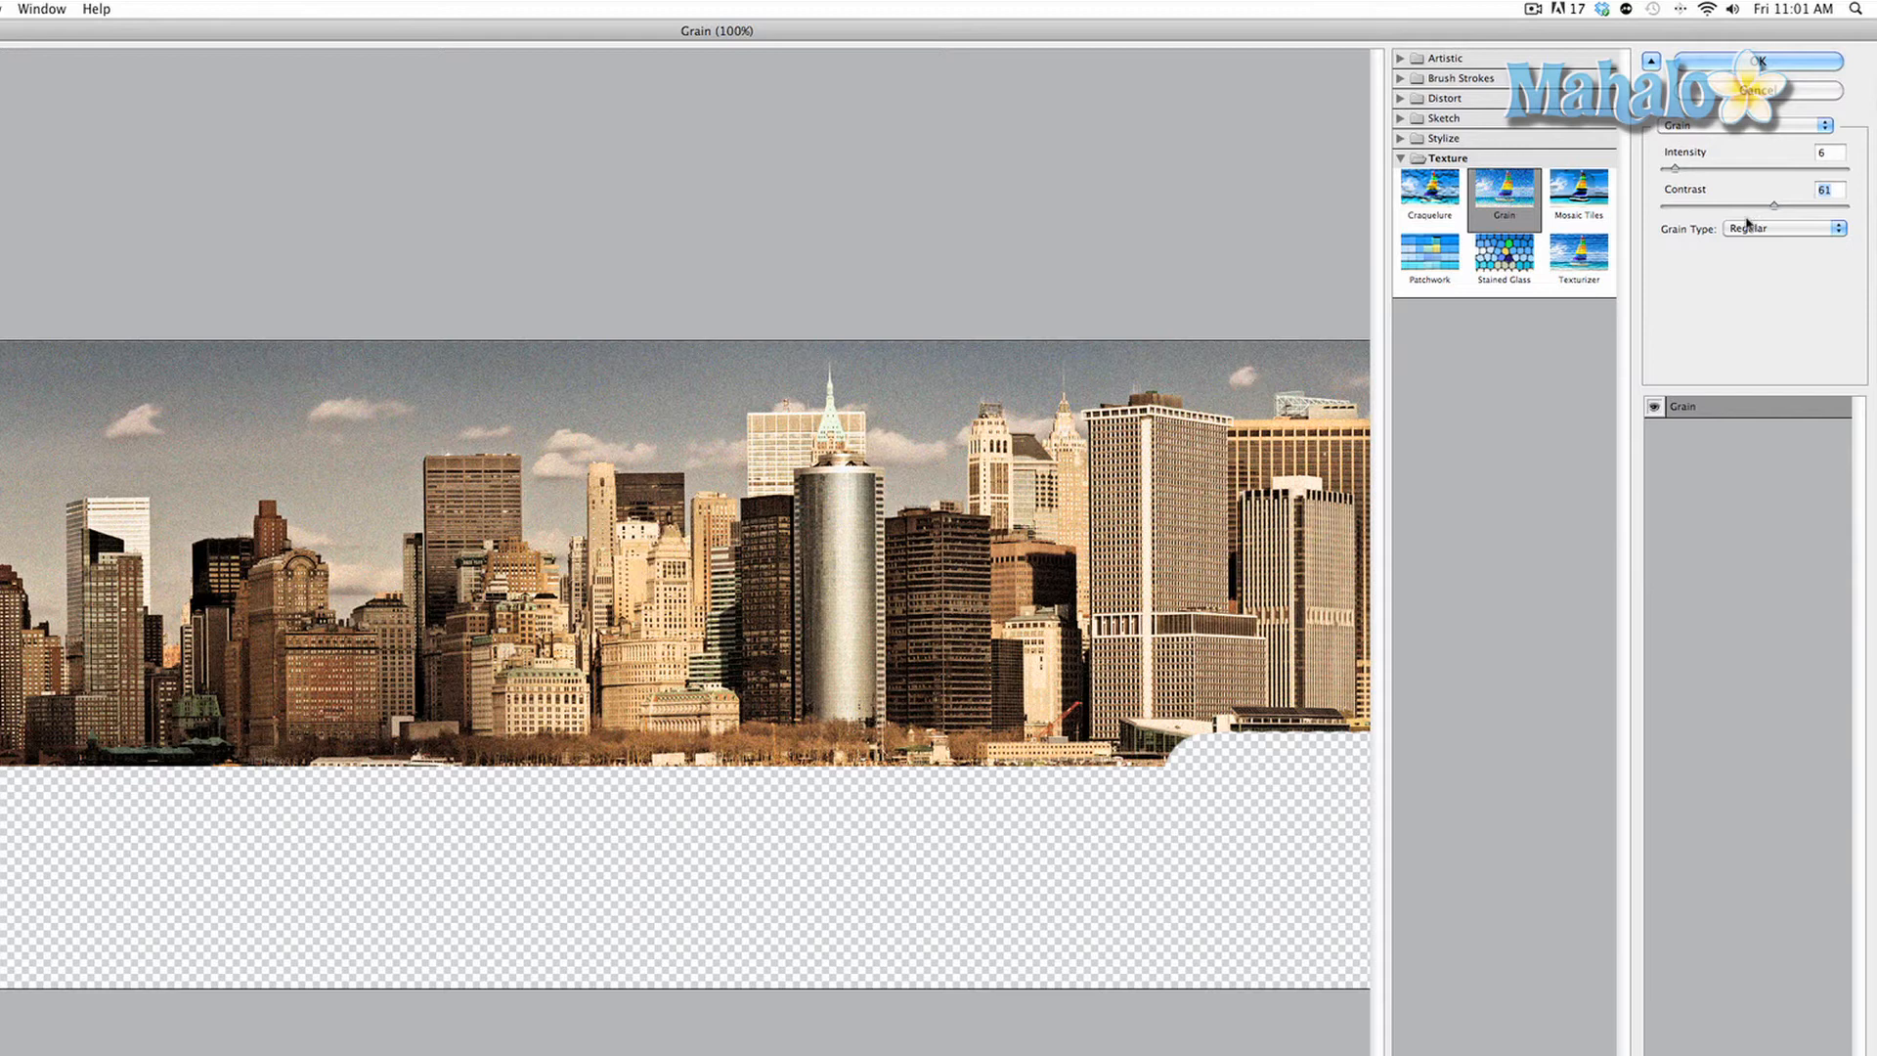
pyautogui.moveTo(1750, 233)
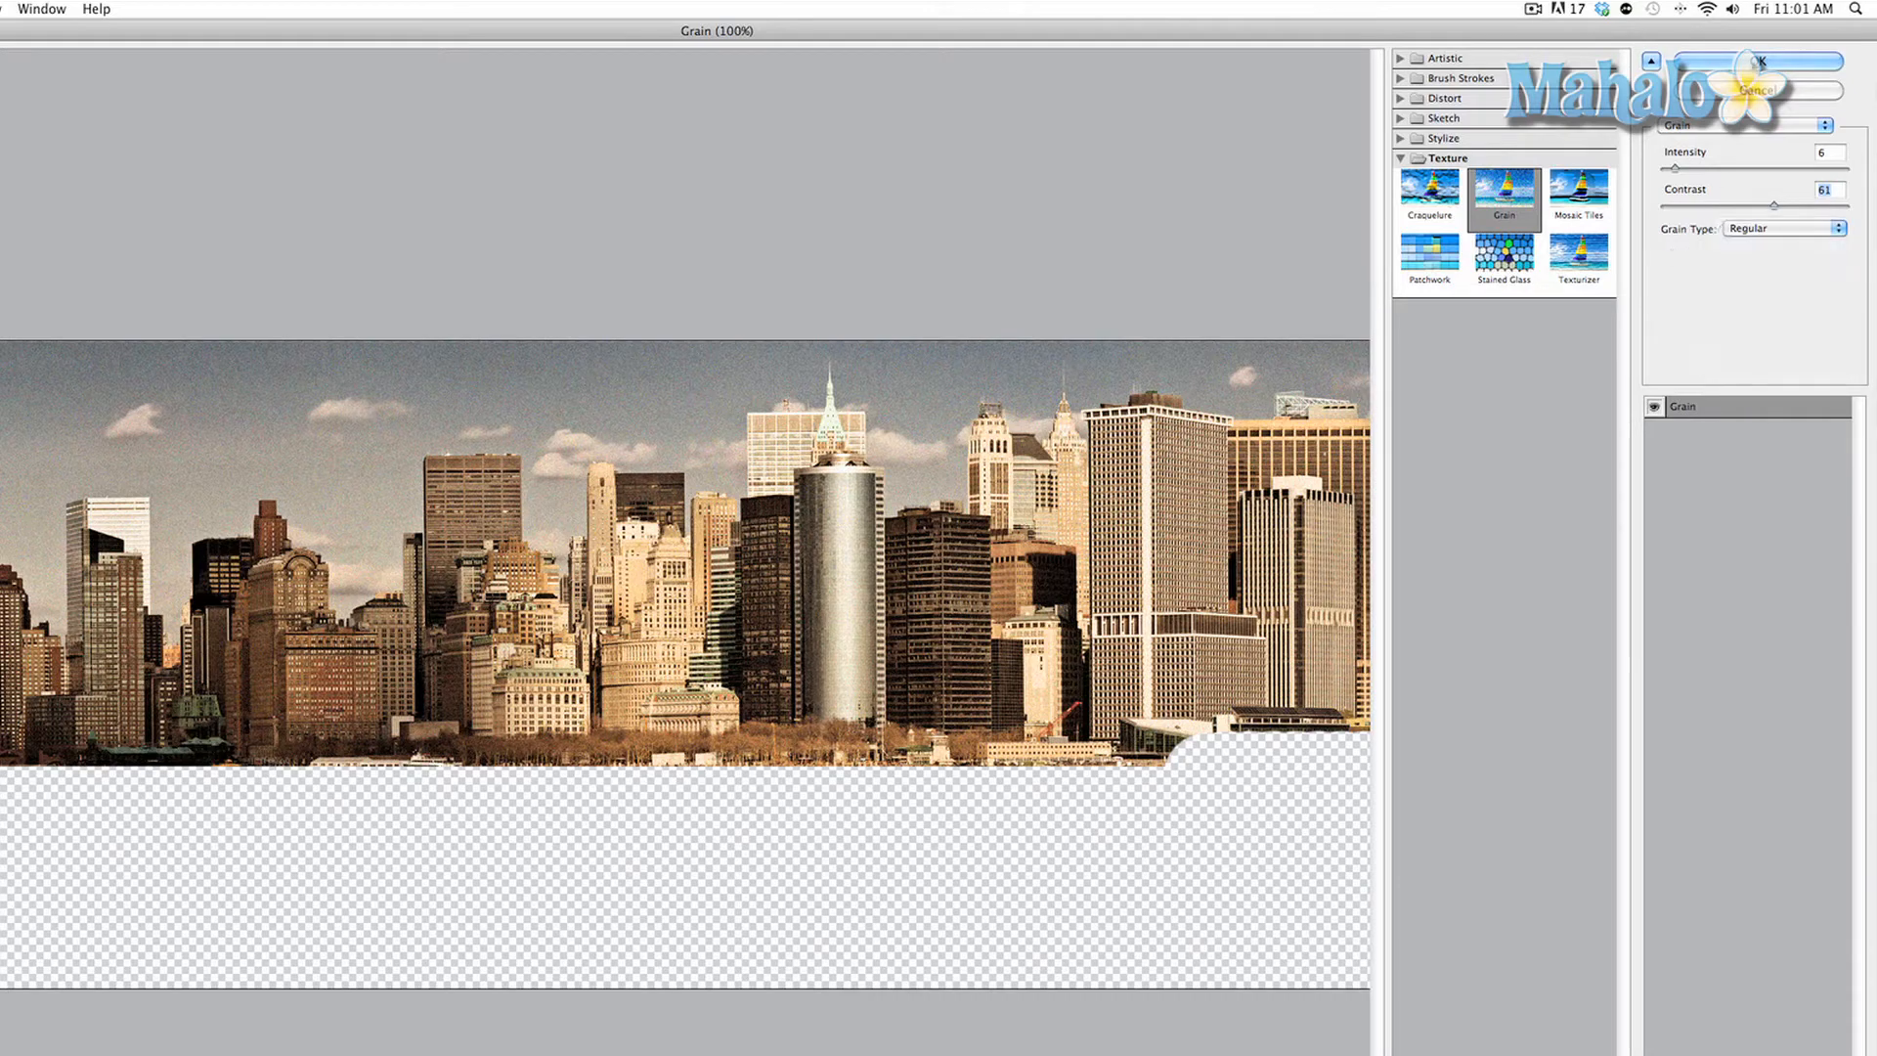
pyautogui.click(1756, 61)
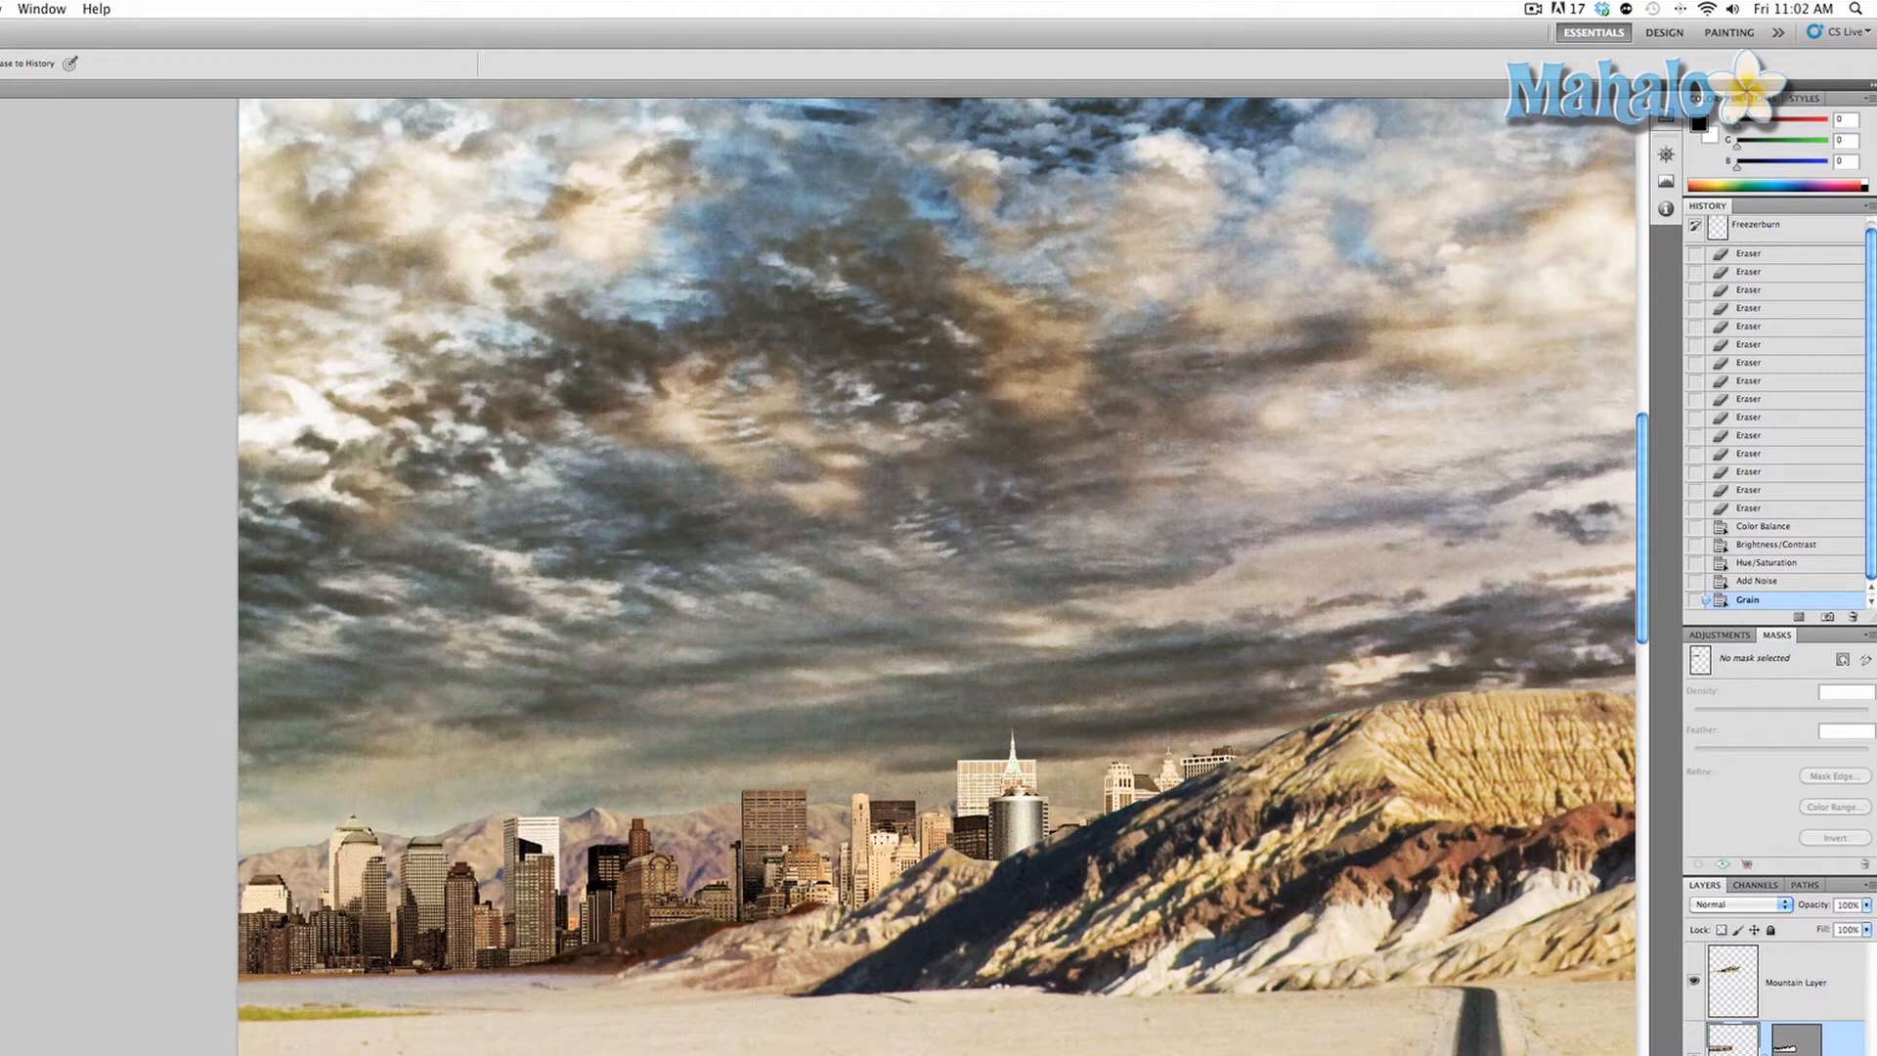
# Step: Start Surface Blur from the Blur filters, showing radius 5 and threshold 15
pyautogui.click(488, 12)
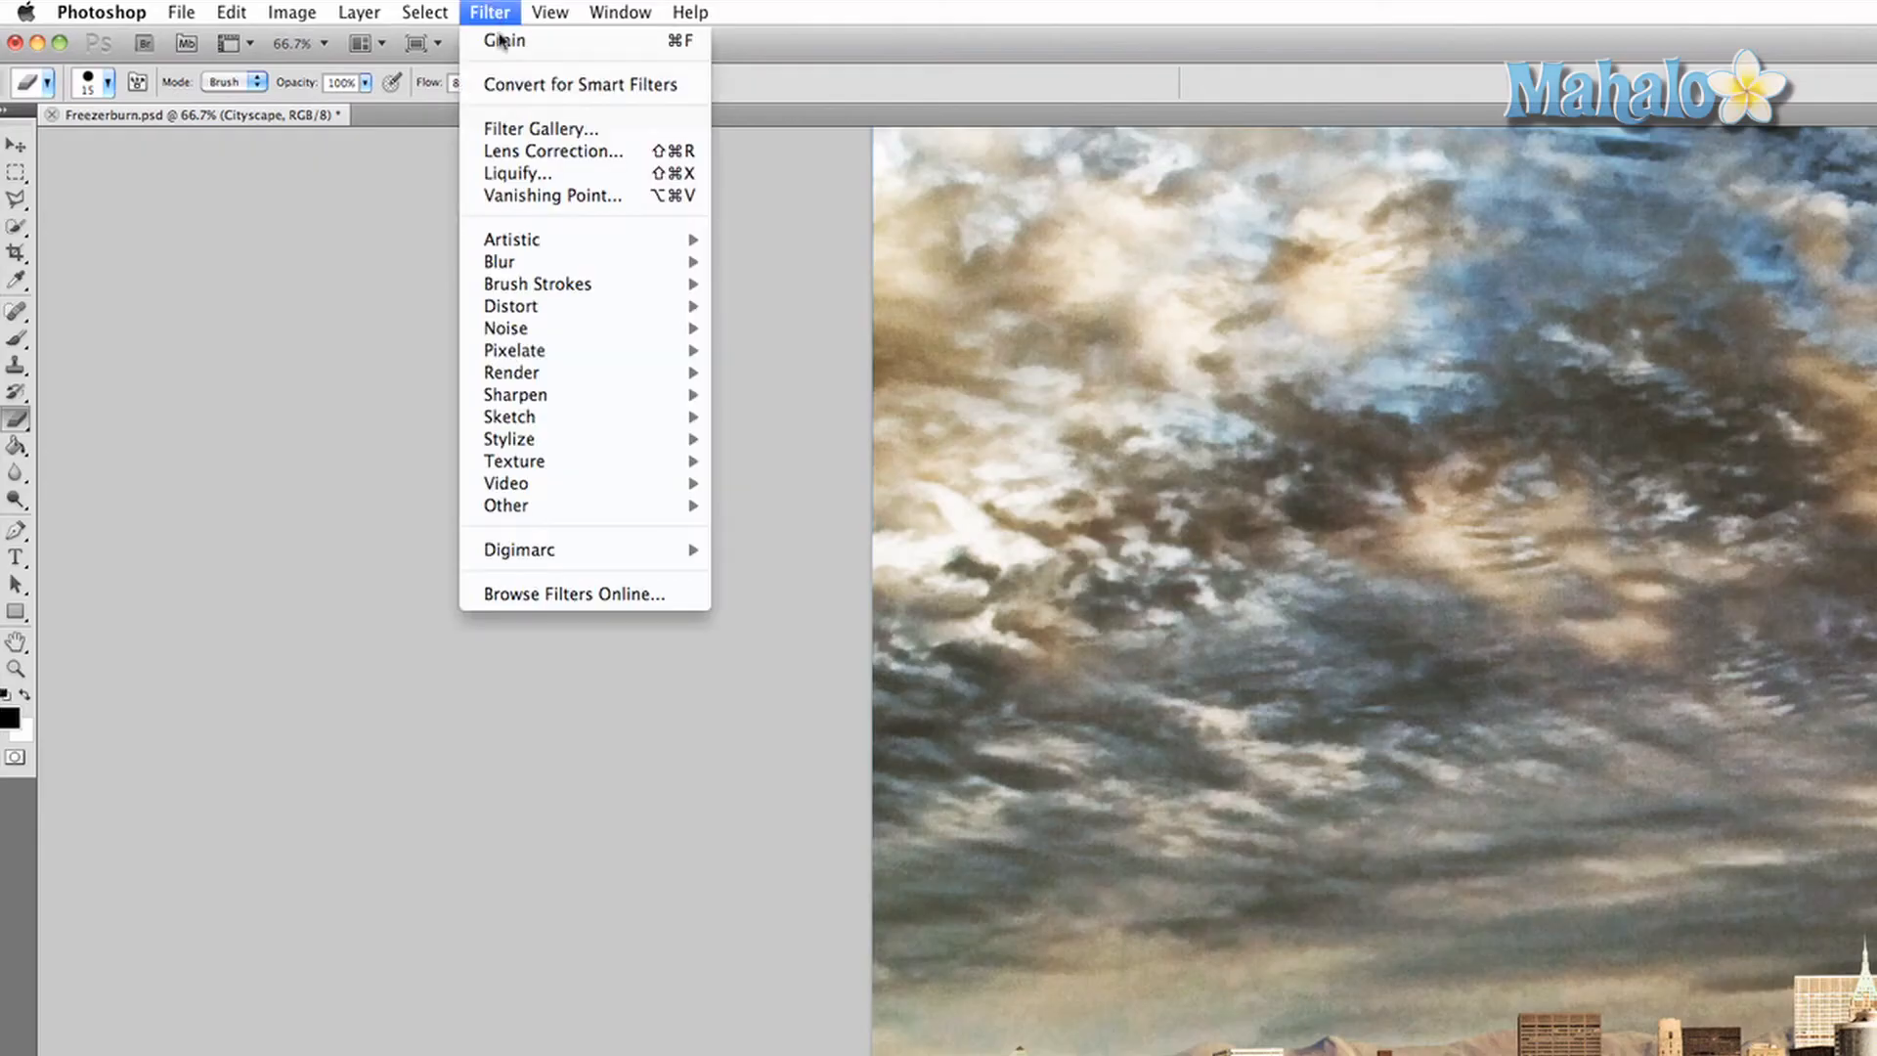
pyautogui.moveTo(498, 260)
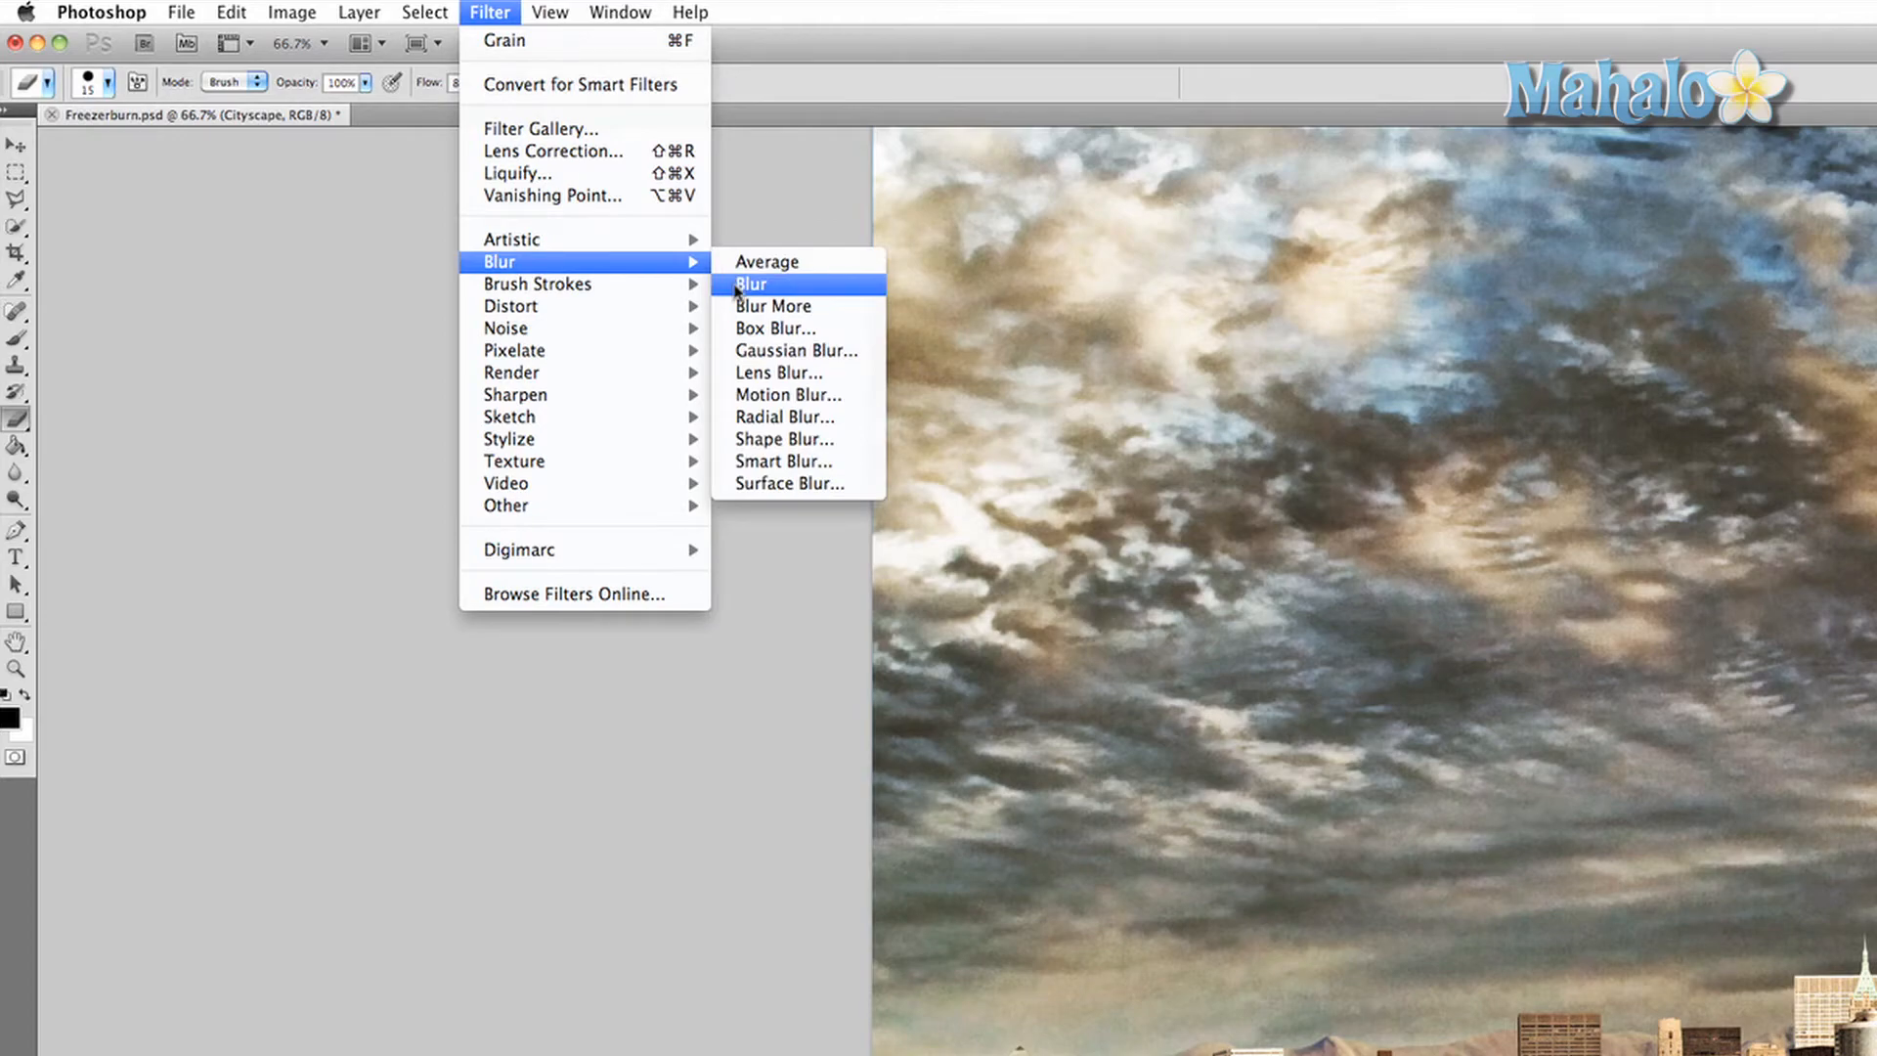
pyautogui.moveTo(670, 264)
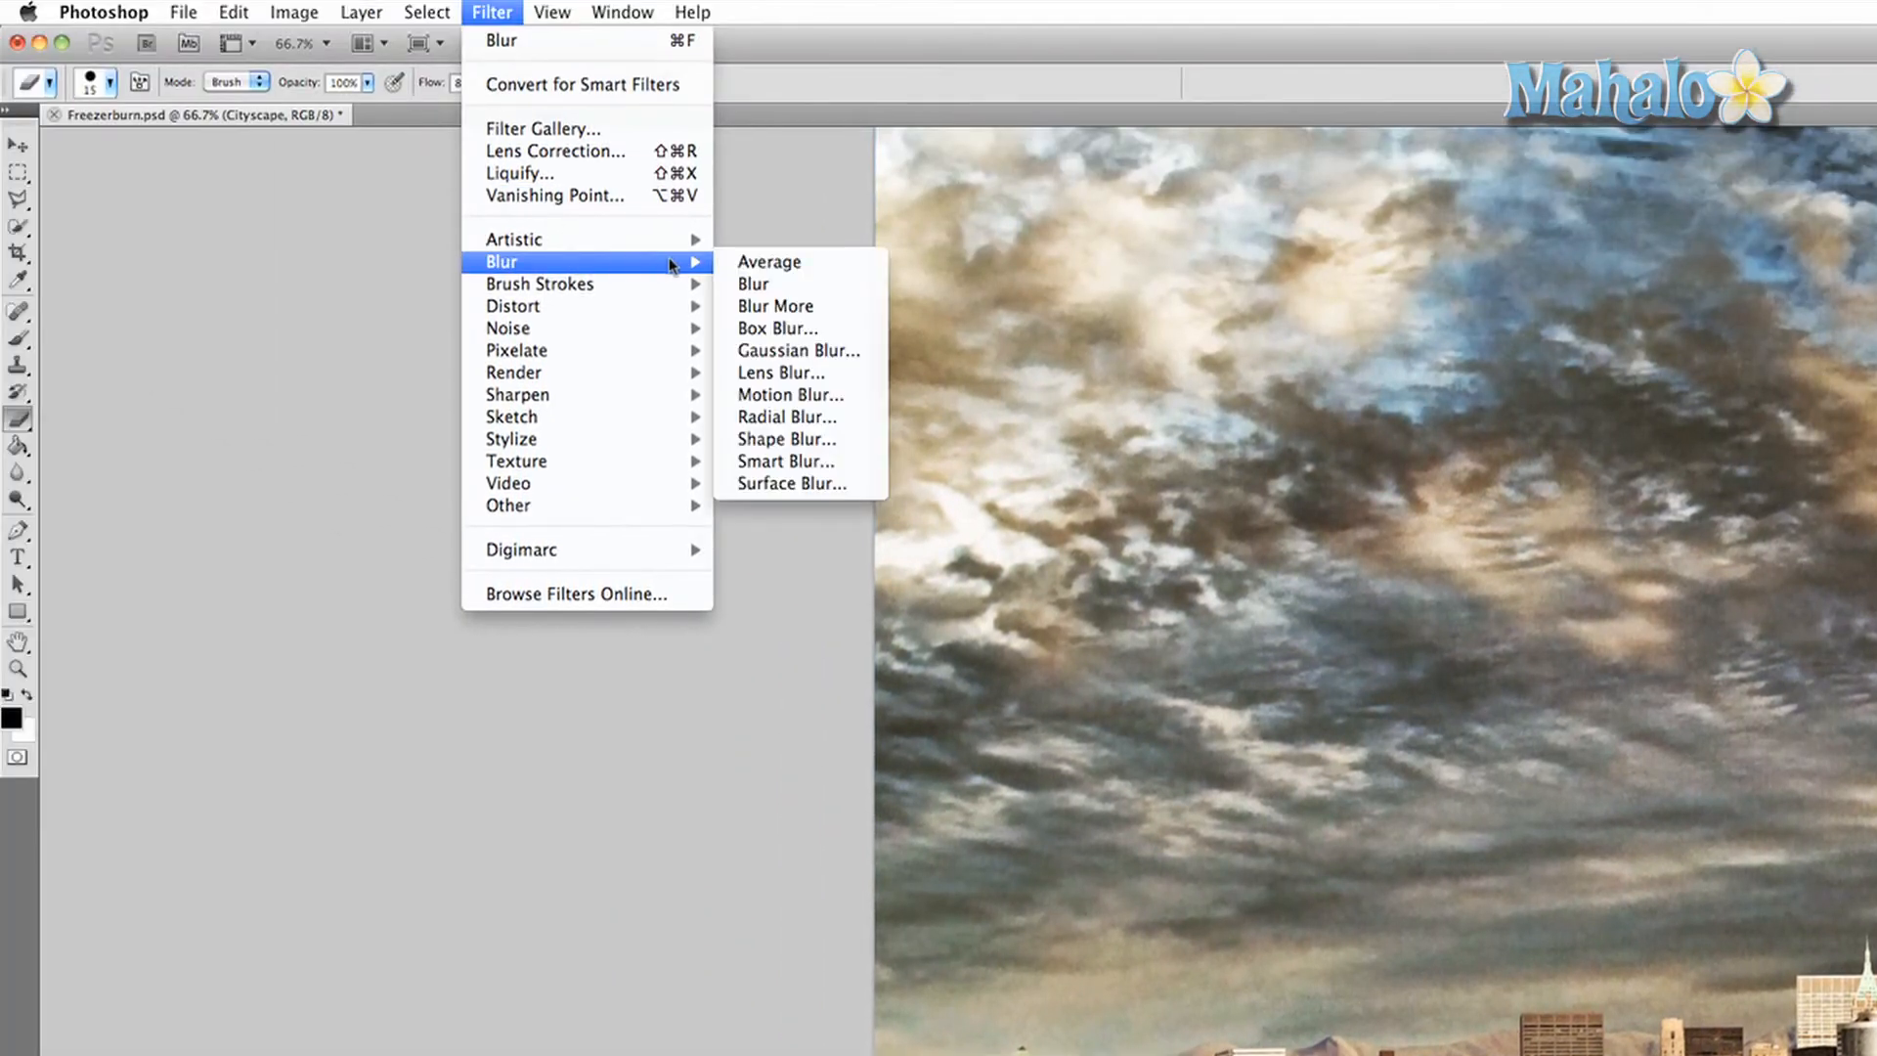
pyautogui.moveTo(776, 328)
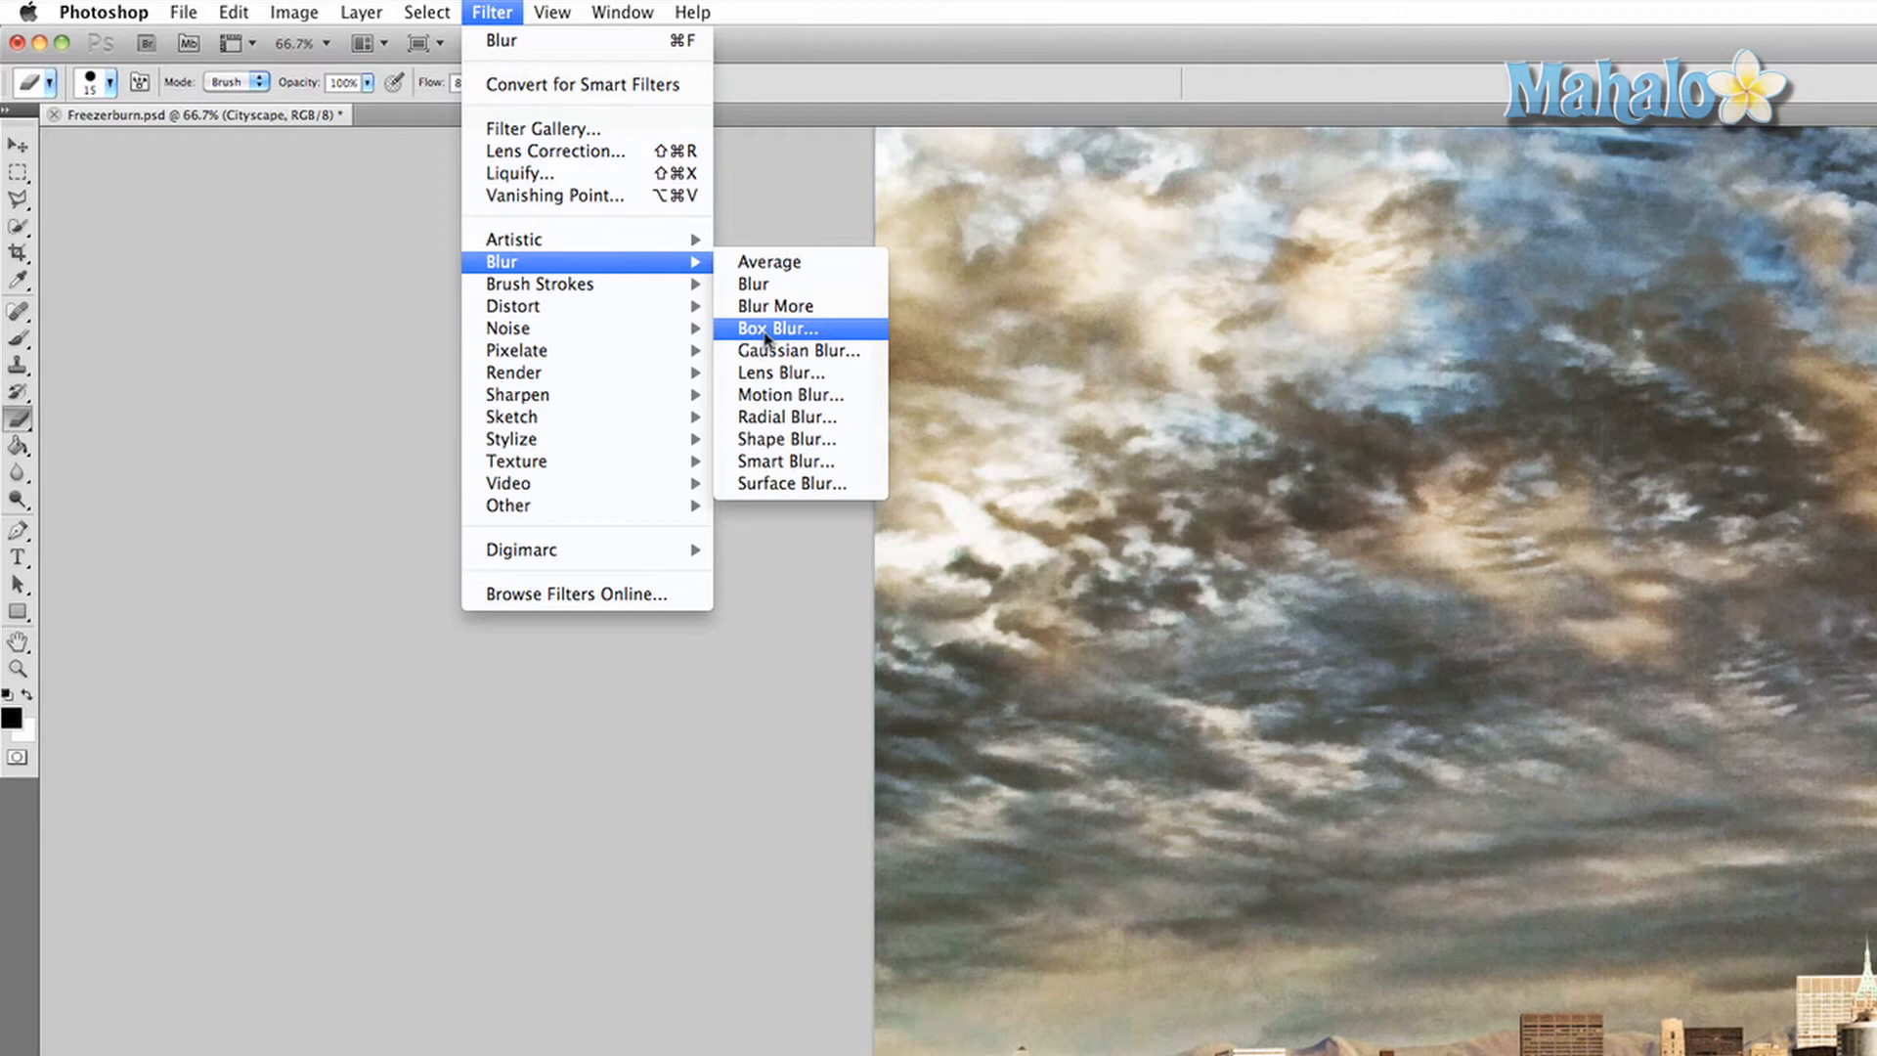
pyautogui.click(790, 483)
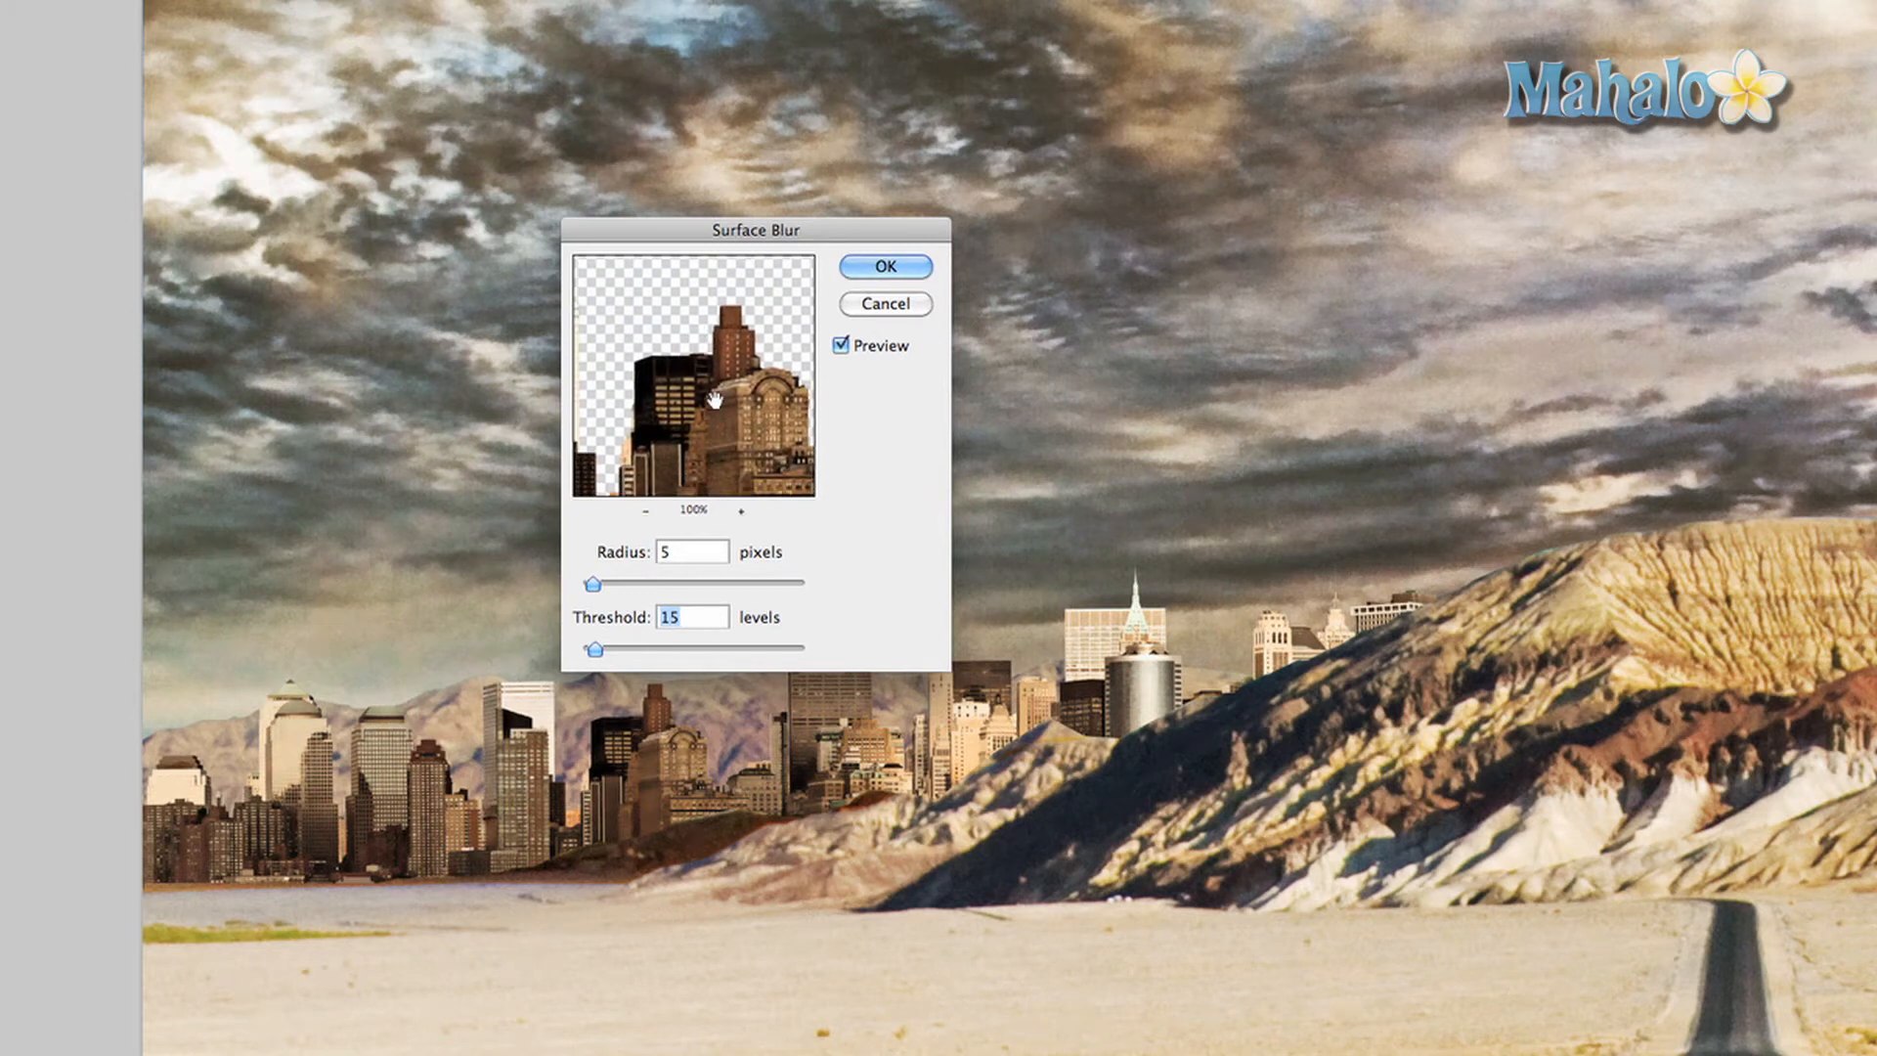
# Step: Move the Surface Blur dialog aside to preview the skyline, keeping radius 5 and threshold 15
pyautogui.moveTo(755, 231); pyautogui.dragTo(276, 217)
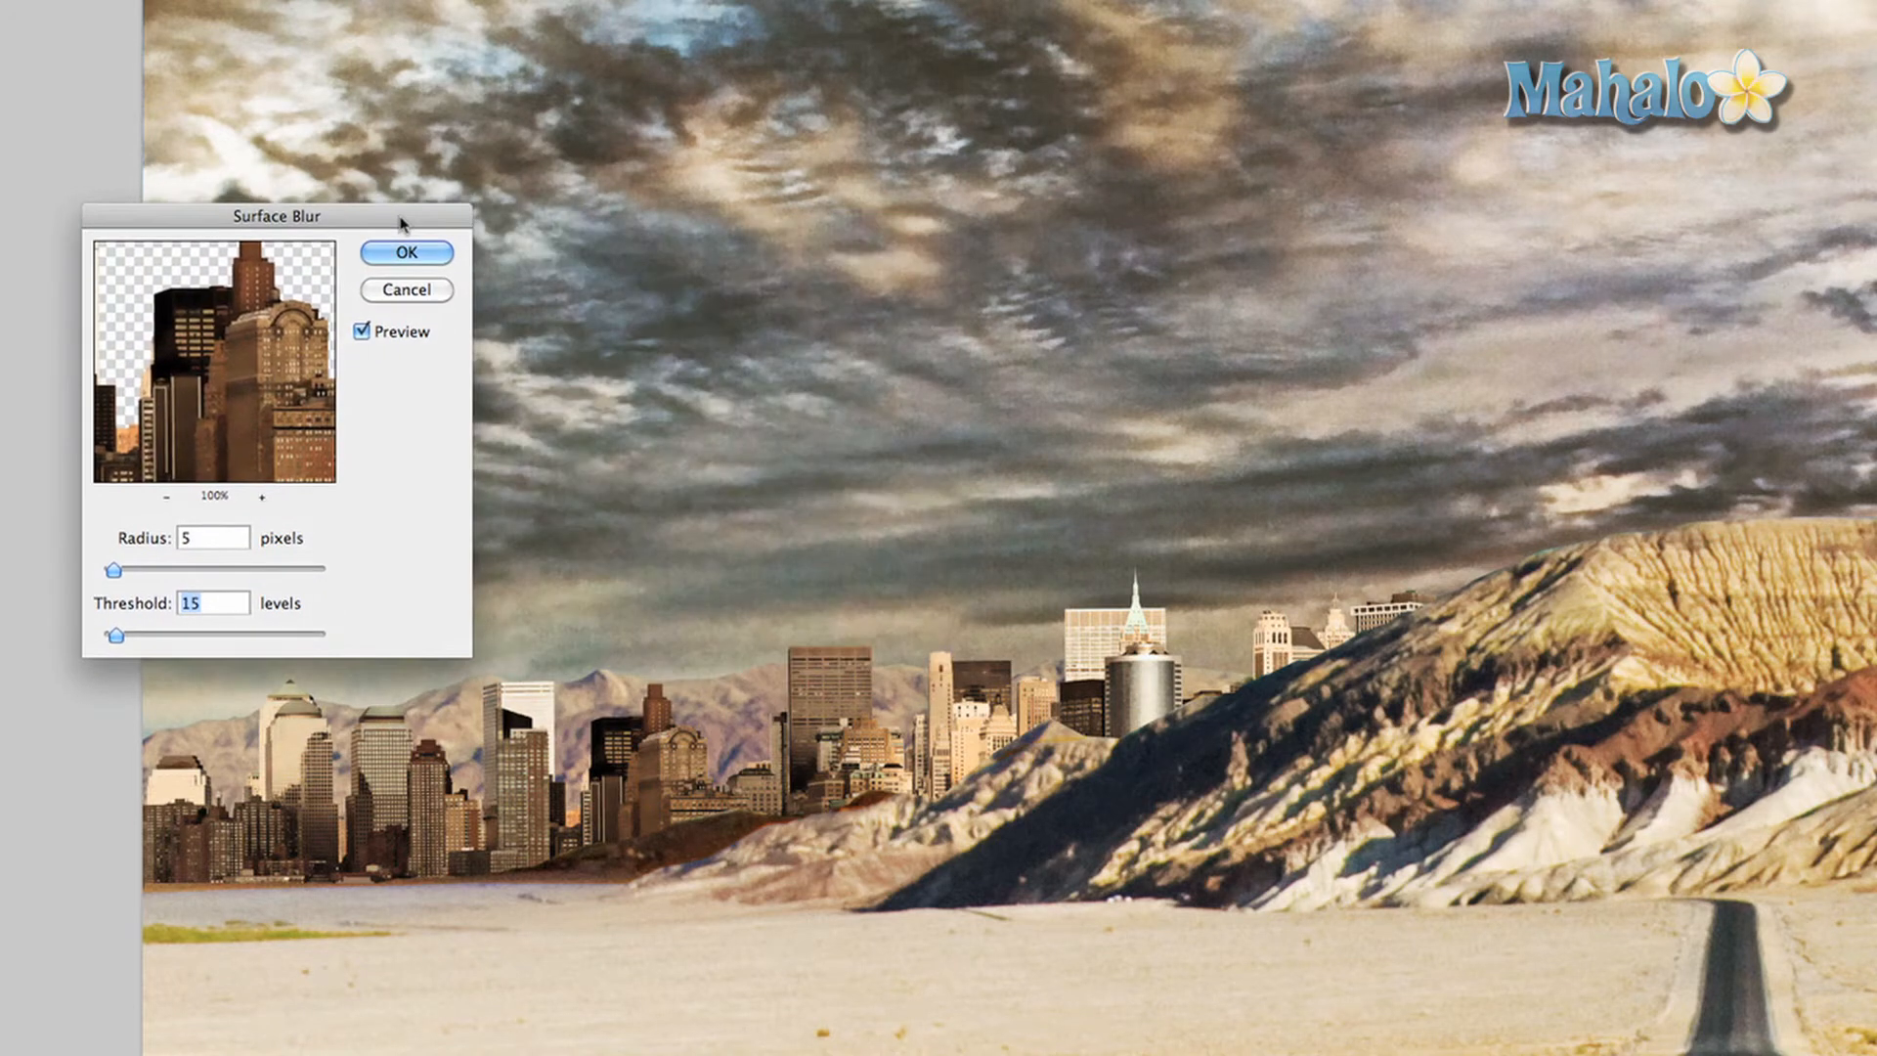
pyautogui.moveTo(275, 216); pyautogui.dragTo(213, 196)
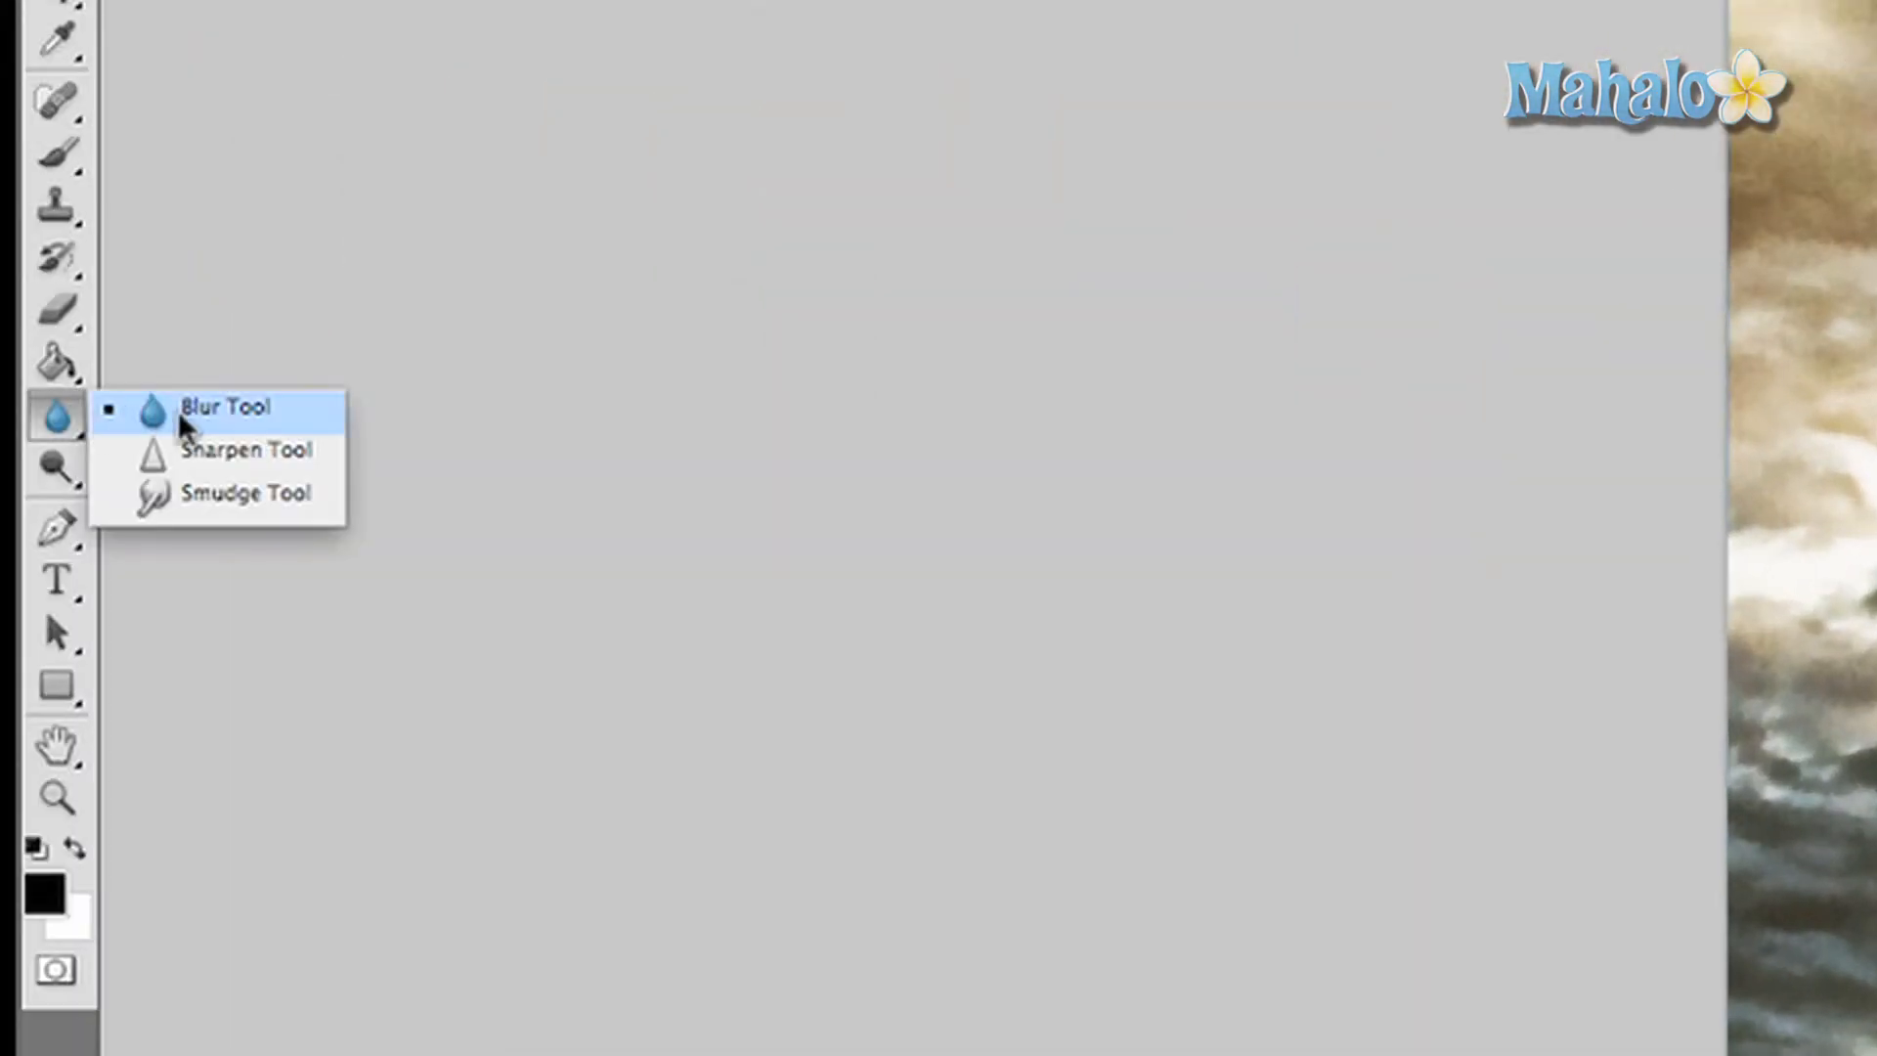
# Step: Make the Blur Tool active at Normal mode and 50% strength
pyautogui.click(225, 407)
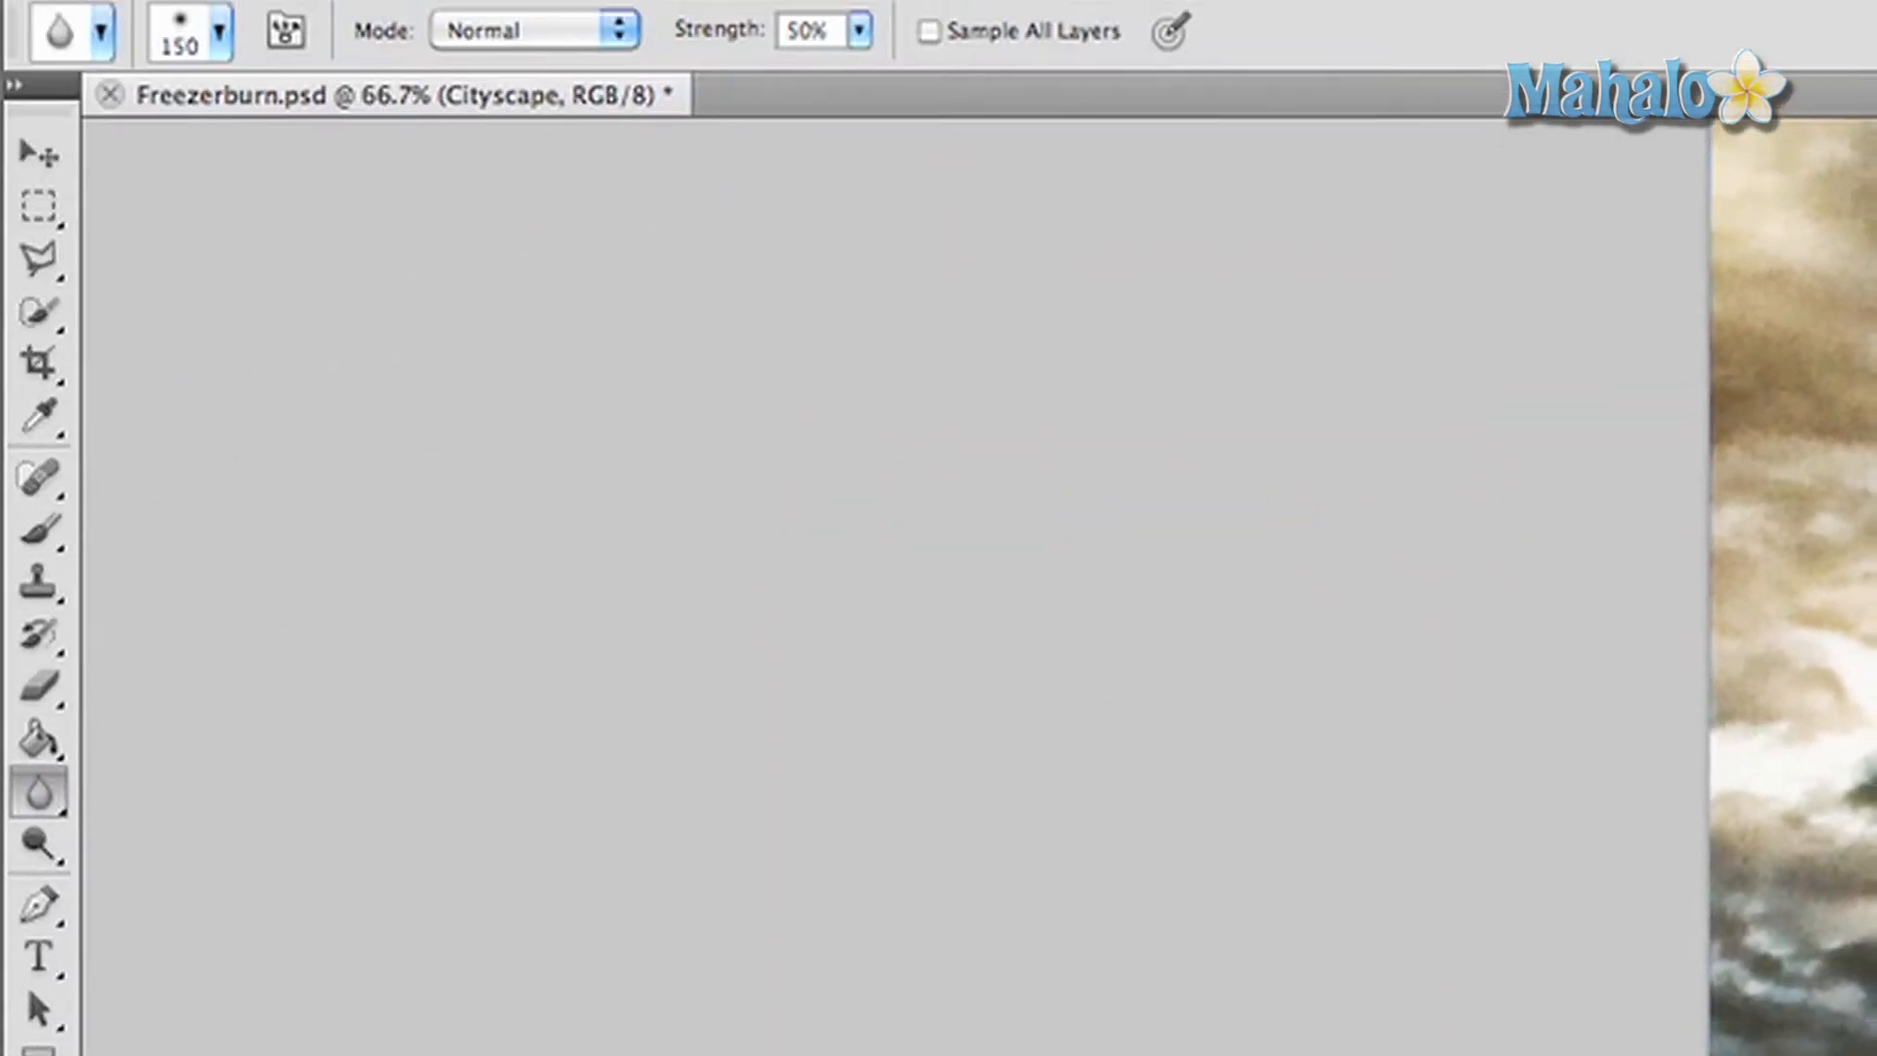